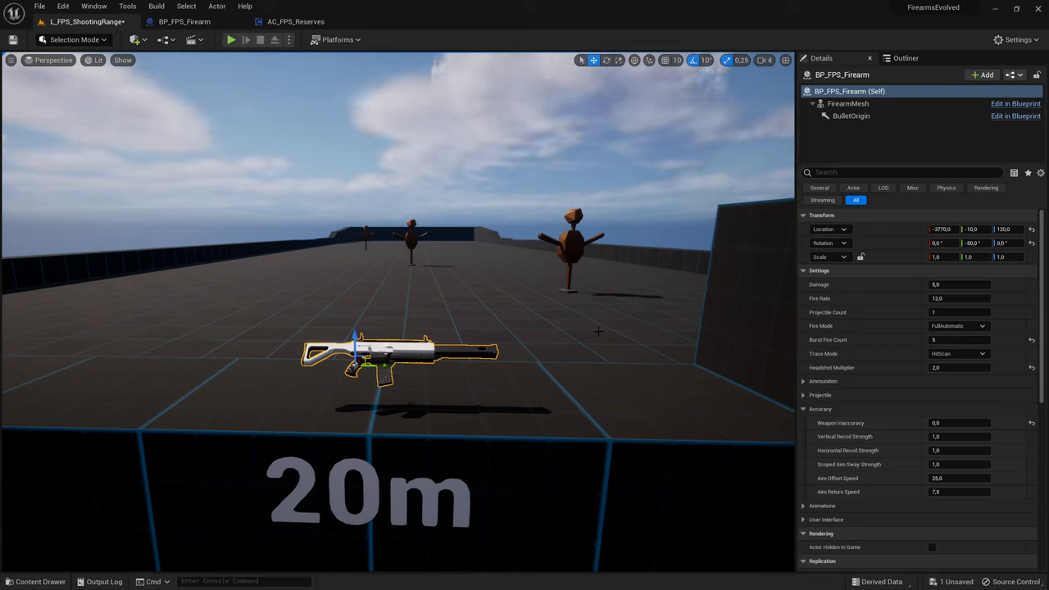
# Open the Content Drawer and browse to Content > FpsStarterPack > Blueprints.
pyautogui.click(40, 581)
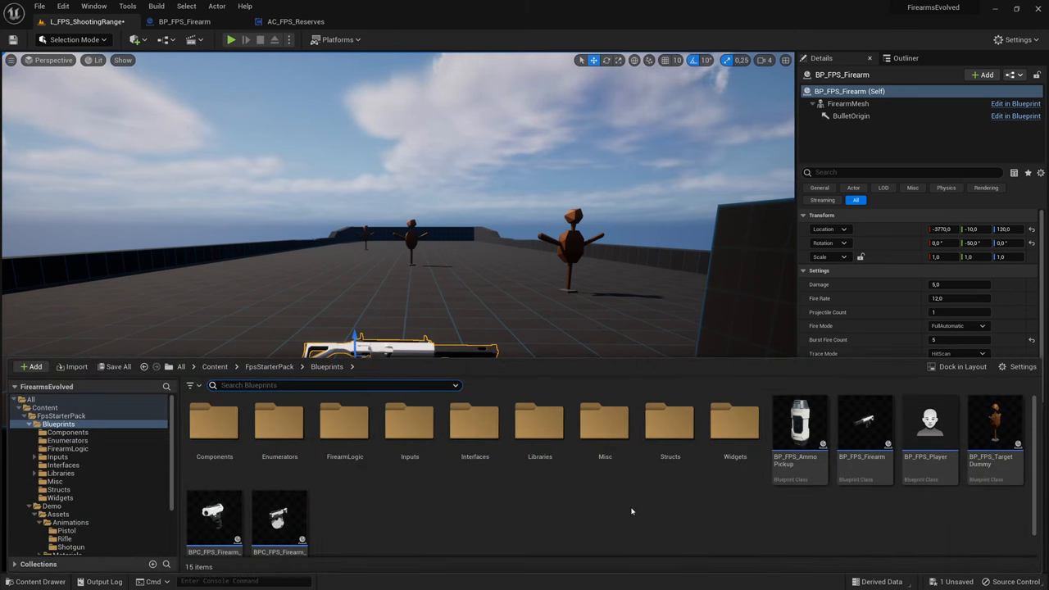
pyautogui.moveTo(661, 502)
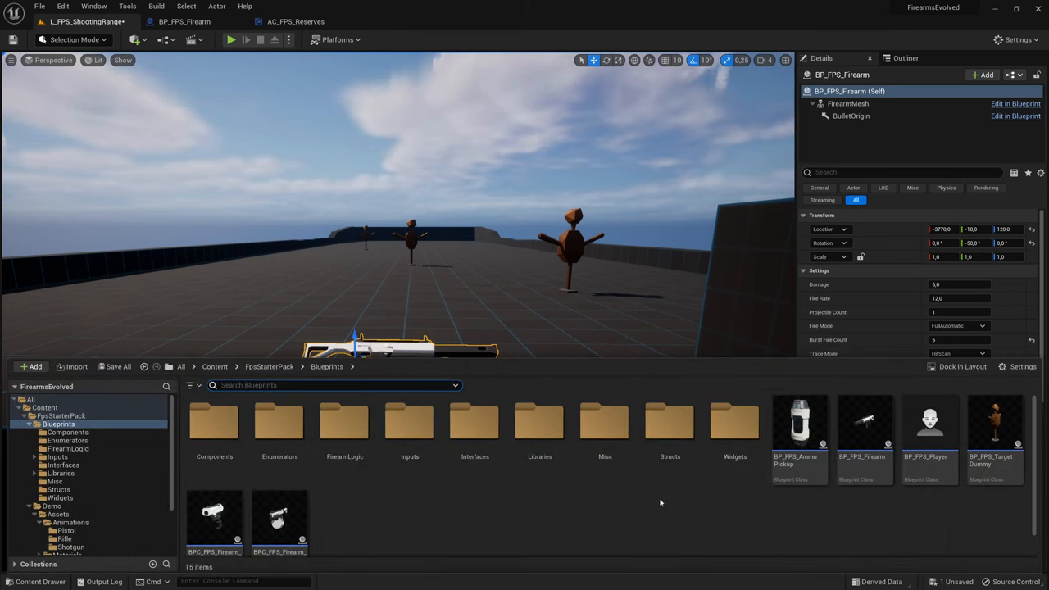
pyautogui.moveTo(730, 497)
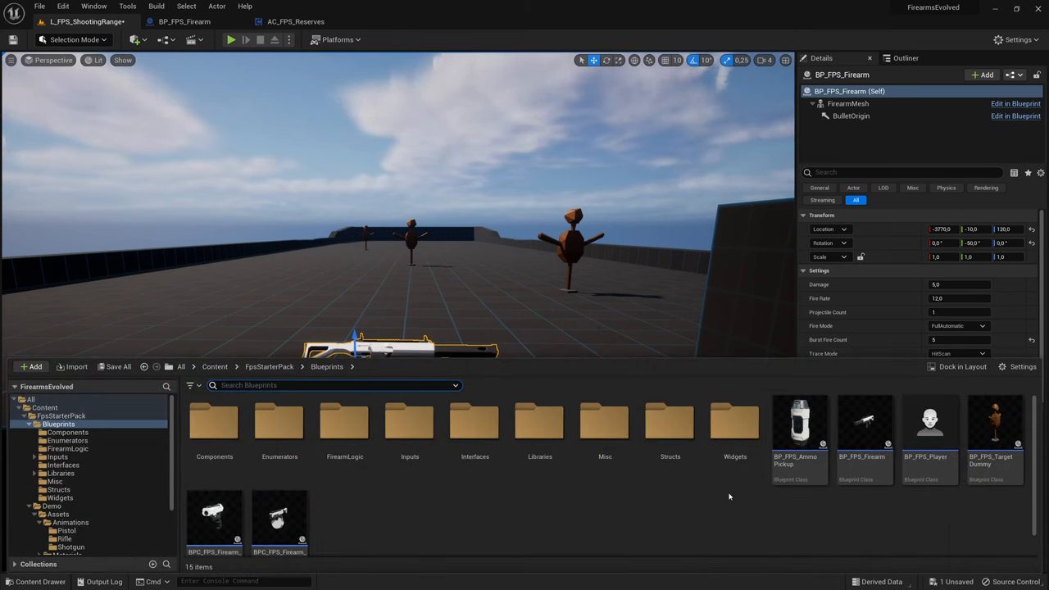
pyautogui.moveTo(930, 426)
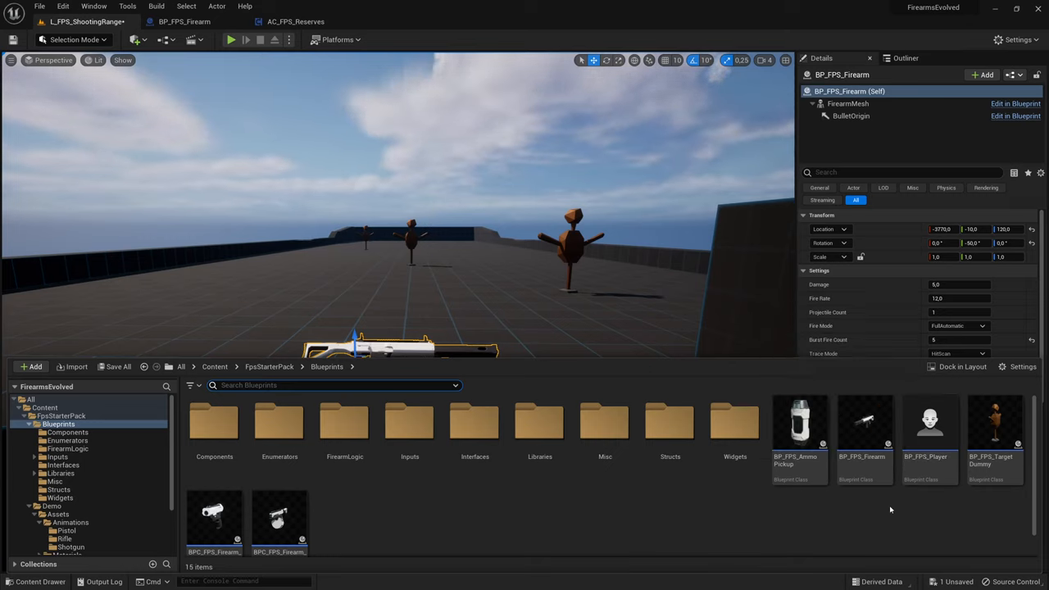
pyautogui.moveTo(929, 422)
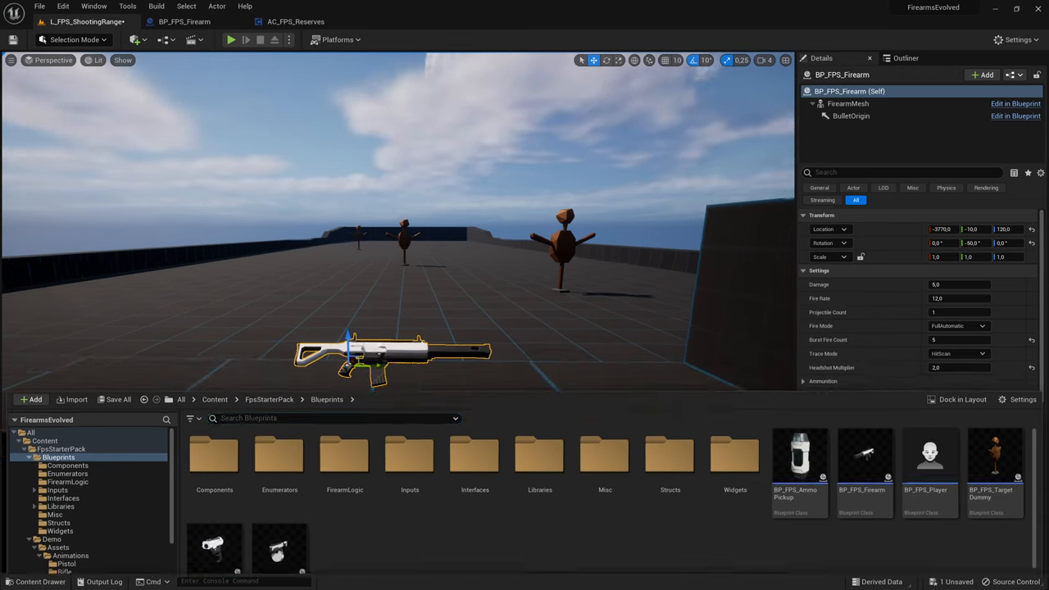
# Confirm BP_FPS_Player as the Default Pawn Class in World Settings, then return to the Blueprints folder.
pyautogui.click(93, 6)
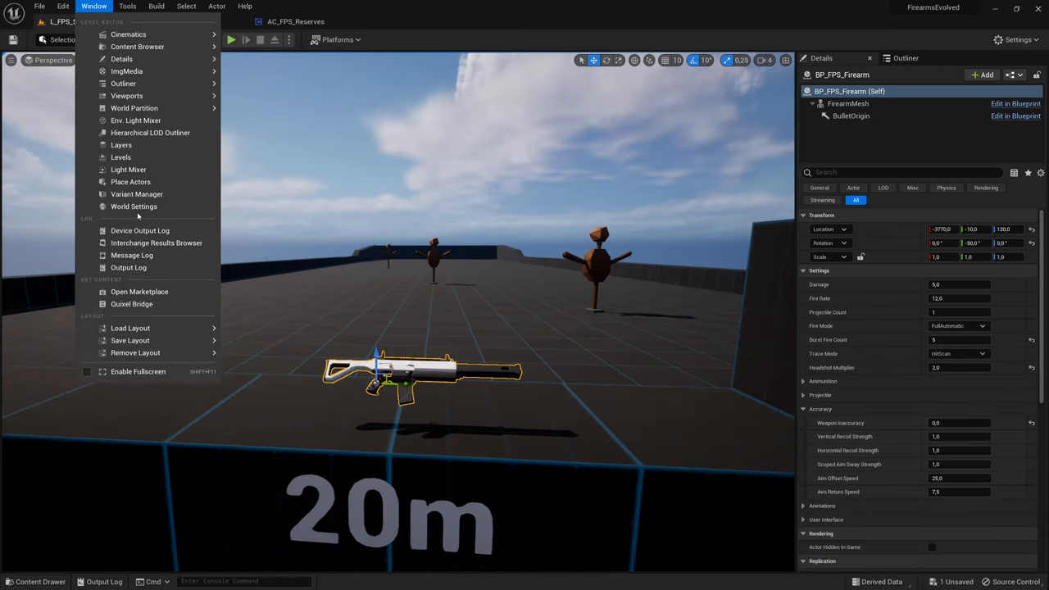
pyautogui.click(133, 206)
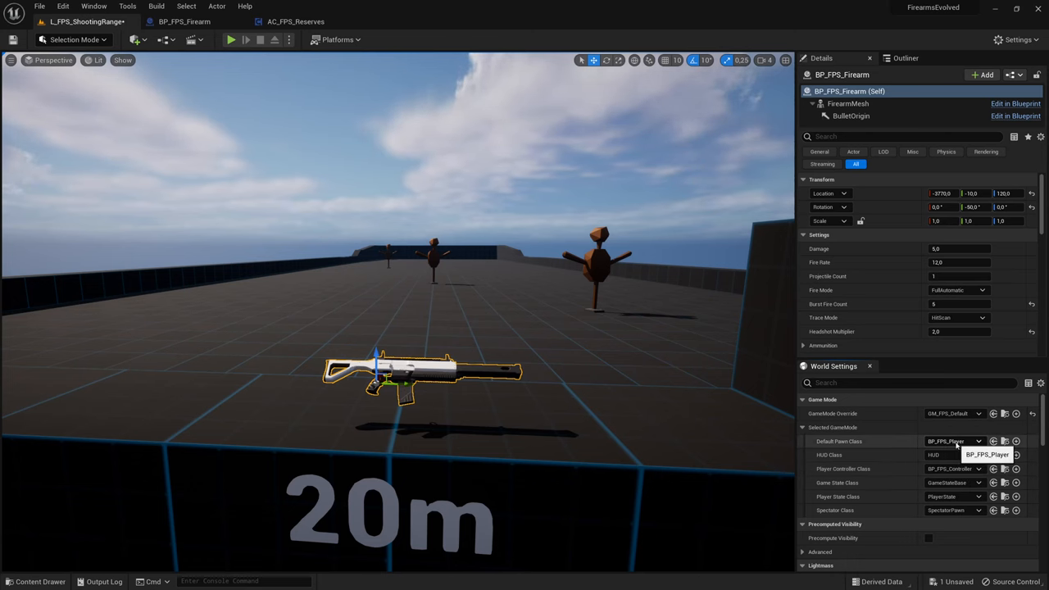
pyautogui.click(40, 581)
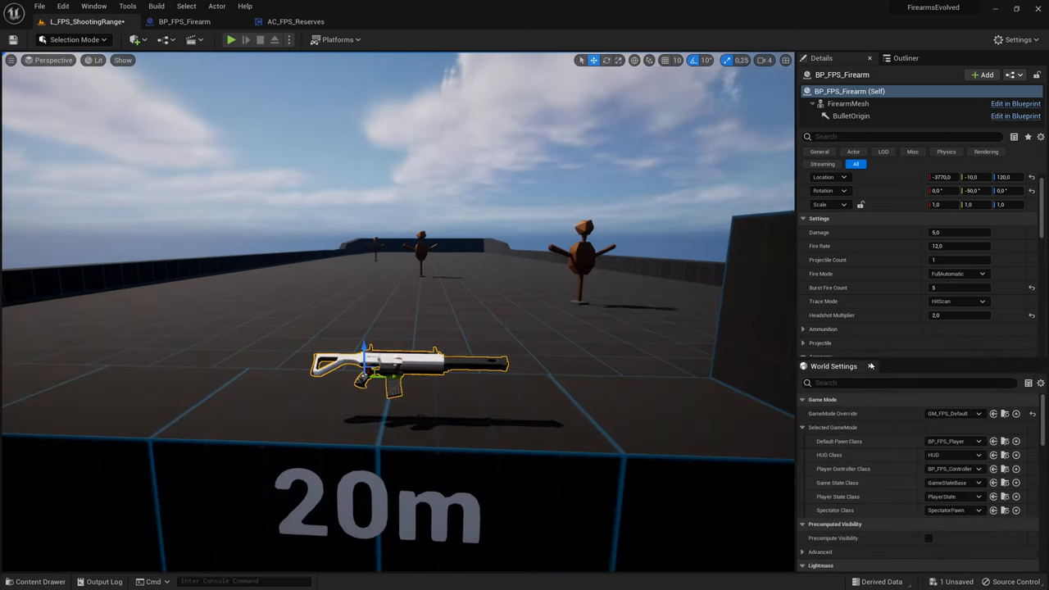
pyautogui.click(34, 582)
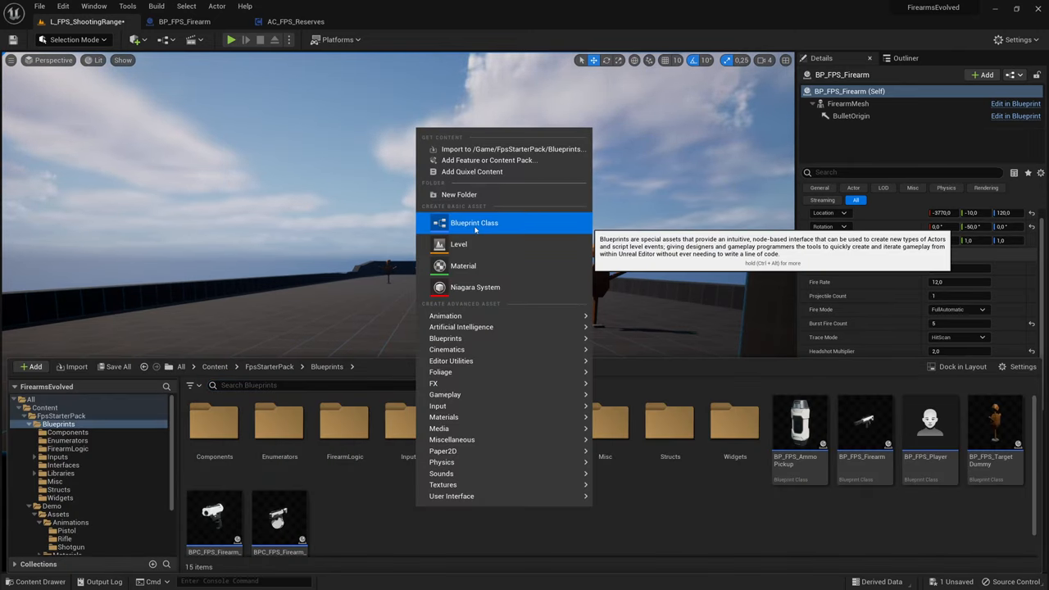
# Create a Character-based Blueprint Class named BP_TestCharacter and open it.
pyautogui.click(474, 222)
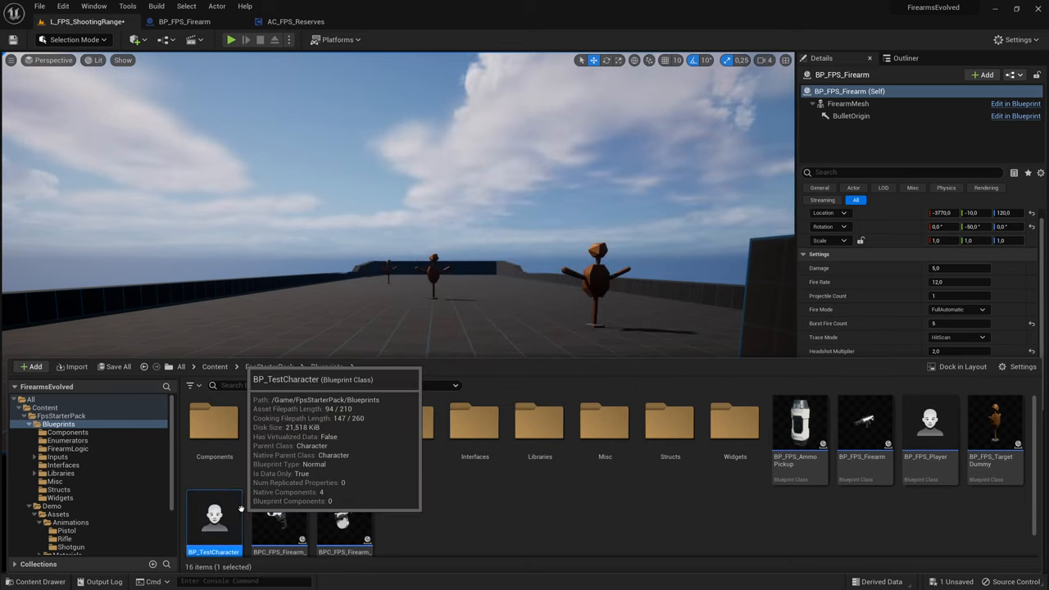
pyautogui.doubleClick(214, 516)
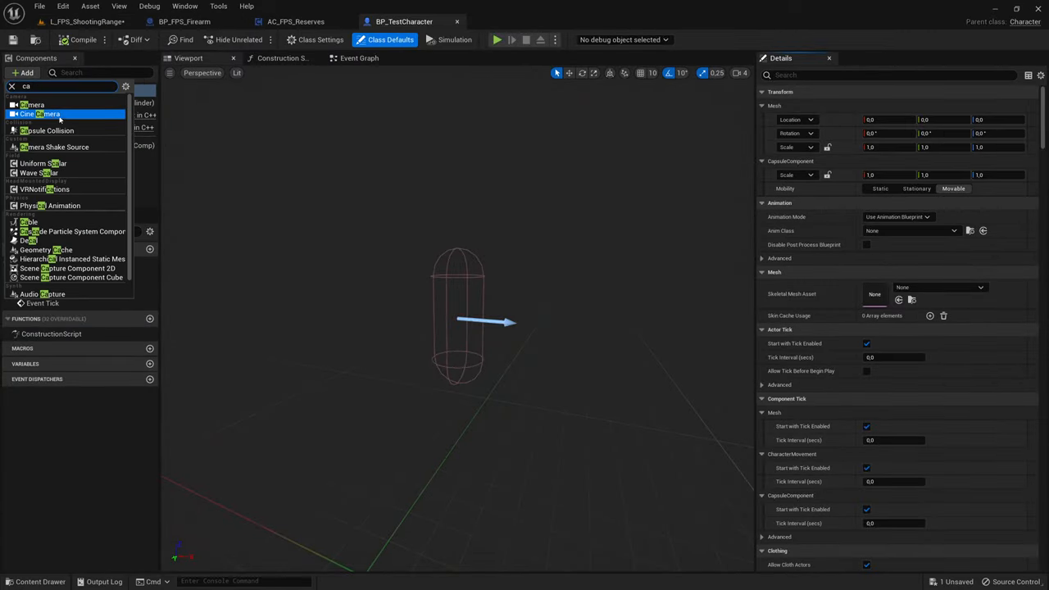
# Add a Camera with a child BulletOrigin arrow at zero location, tagged 'BulletOrigin'.
pyautogui.click(34, 104)
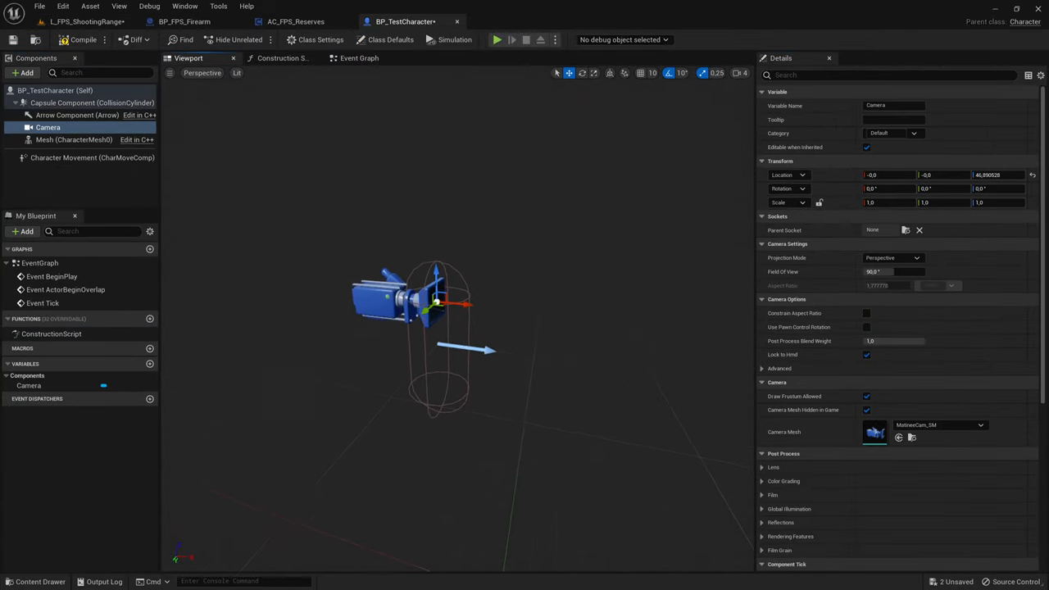
pyautogui.click(23, 73)
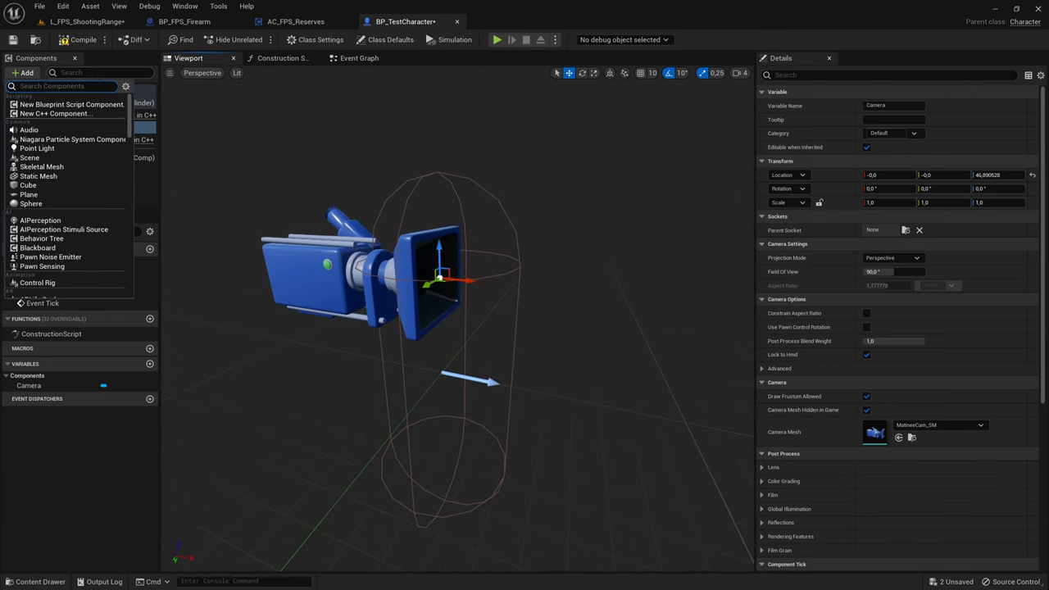
pyautogui.write('arr')
pyautogui.write('BulletOrigin')
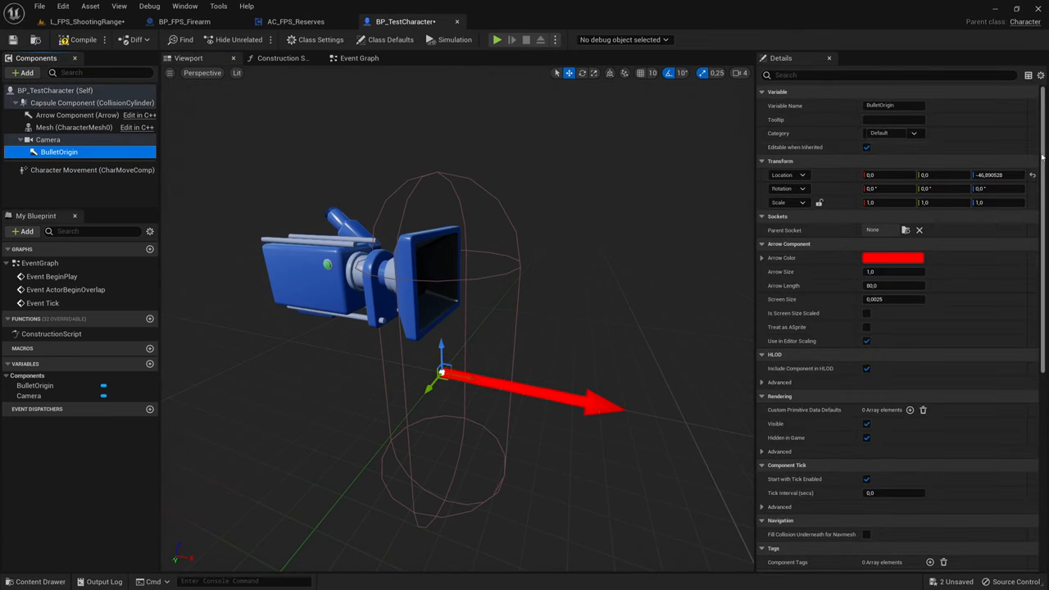
pyautogui.moveTo(443, 373); pyautogui.dragTo(442, 283)
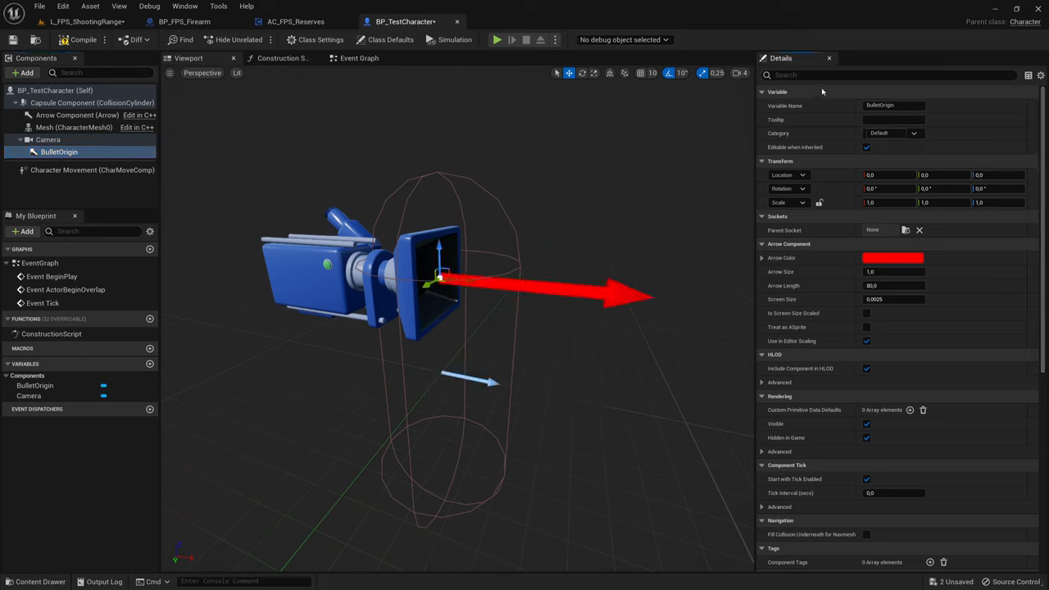
pyautogui.write('tags')
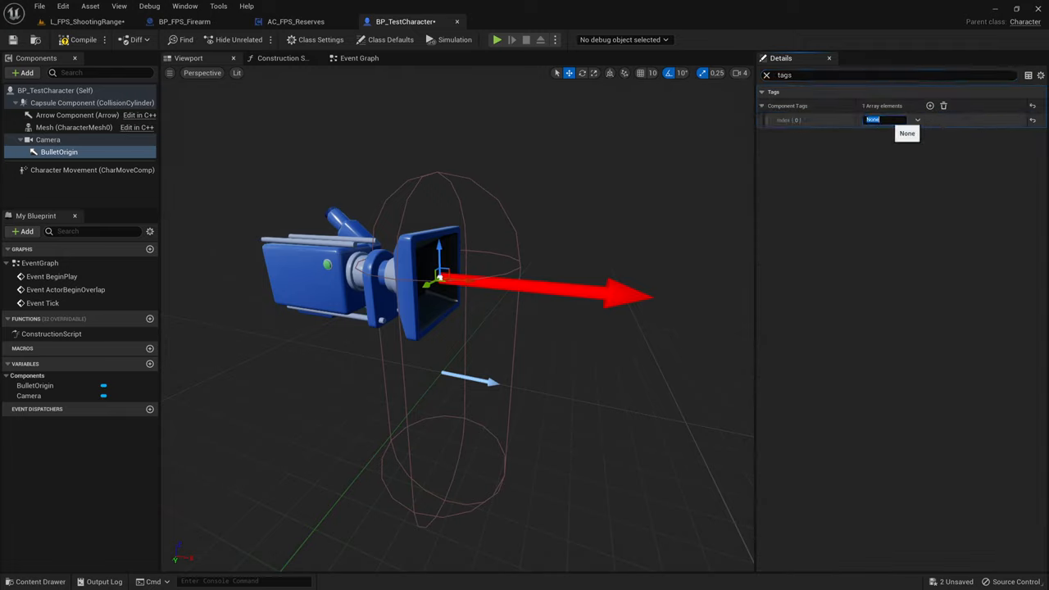
pyautogui.write('BulletOrigin')
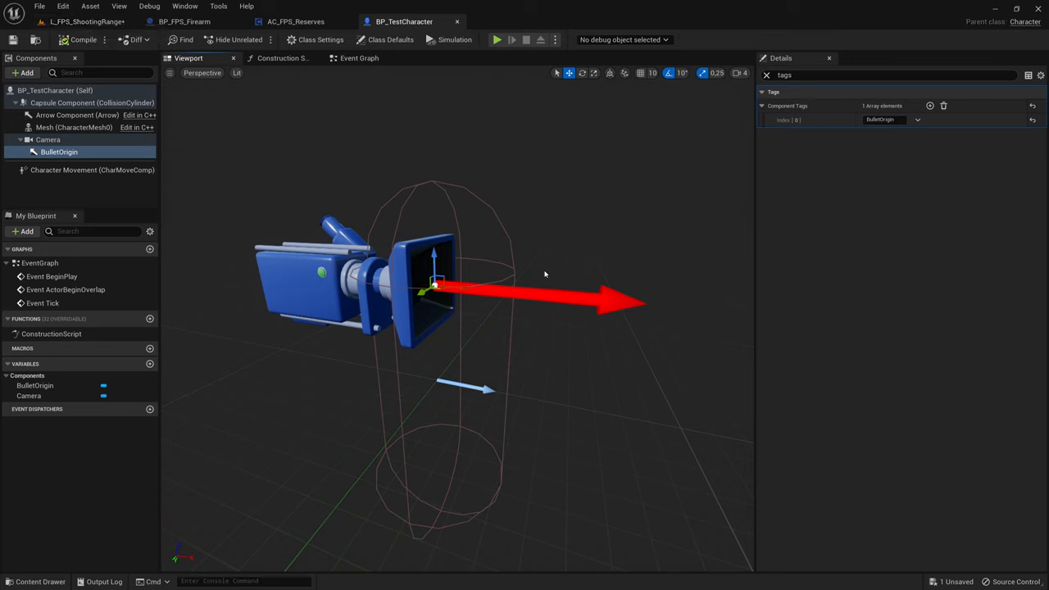
pyautogui.moveTo(330, 108)
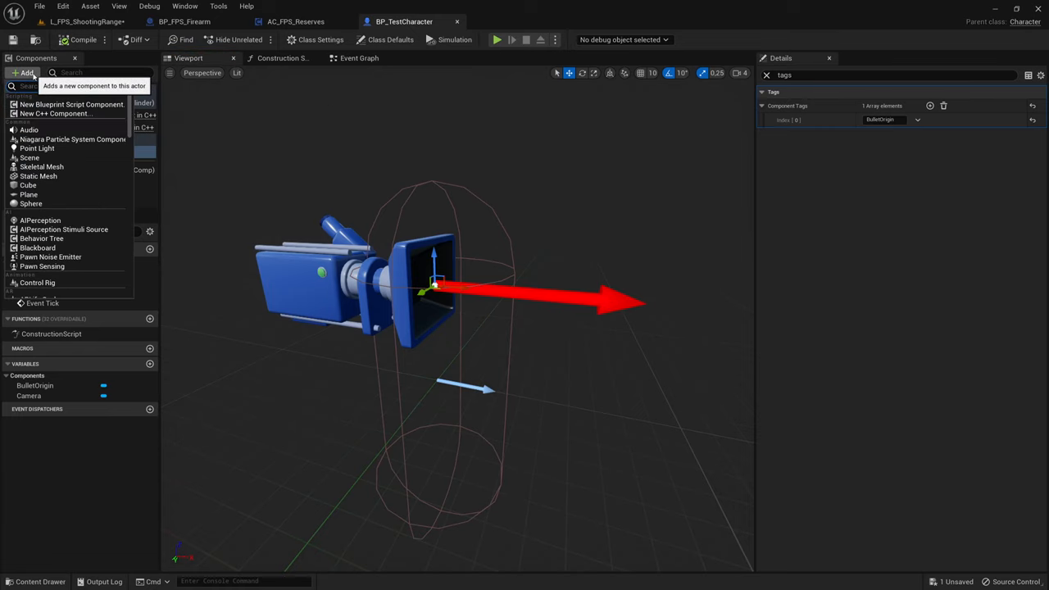
# Add the AC_FPS_Reserves component and switch to the Event Graph.
pyautogui.write('res')
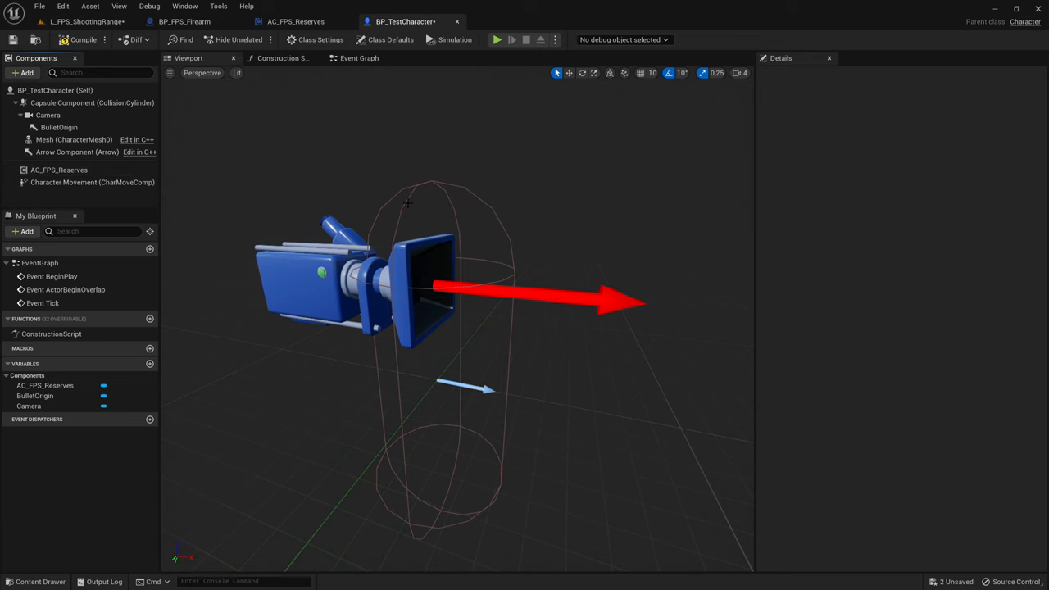
pyautogui.click(359, 58)
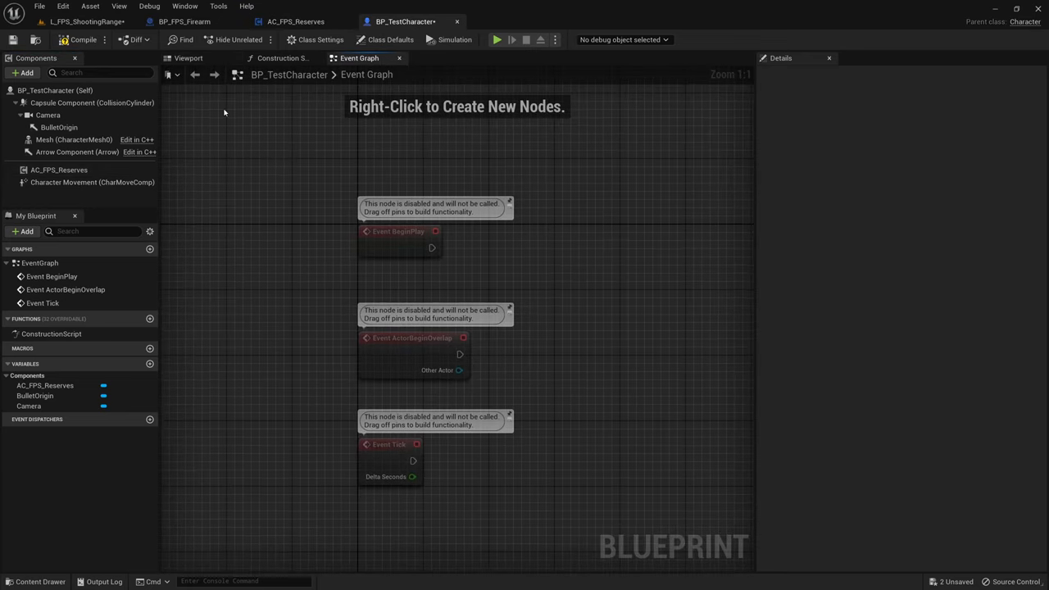
# Choose the player HUD widget class in BP_TestCharacter, then return to BP_FPS_Firearm.
pyautogui.click(184, 21)
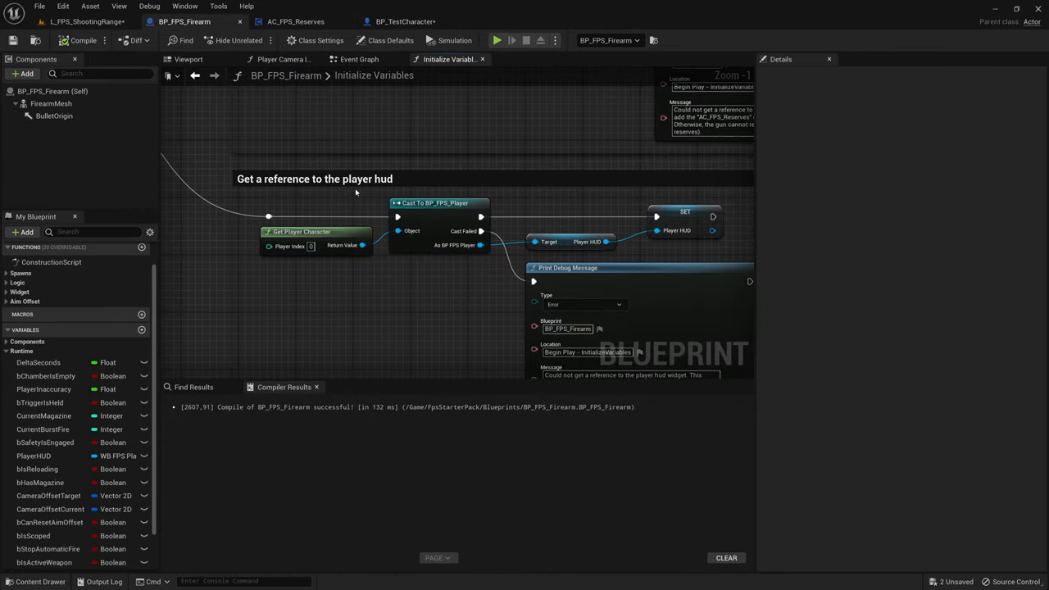
pyautogui.click(438, 202)
pyautogui.write('wb_f')
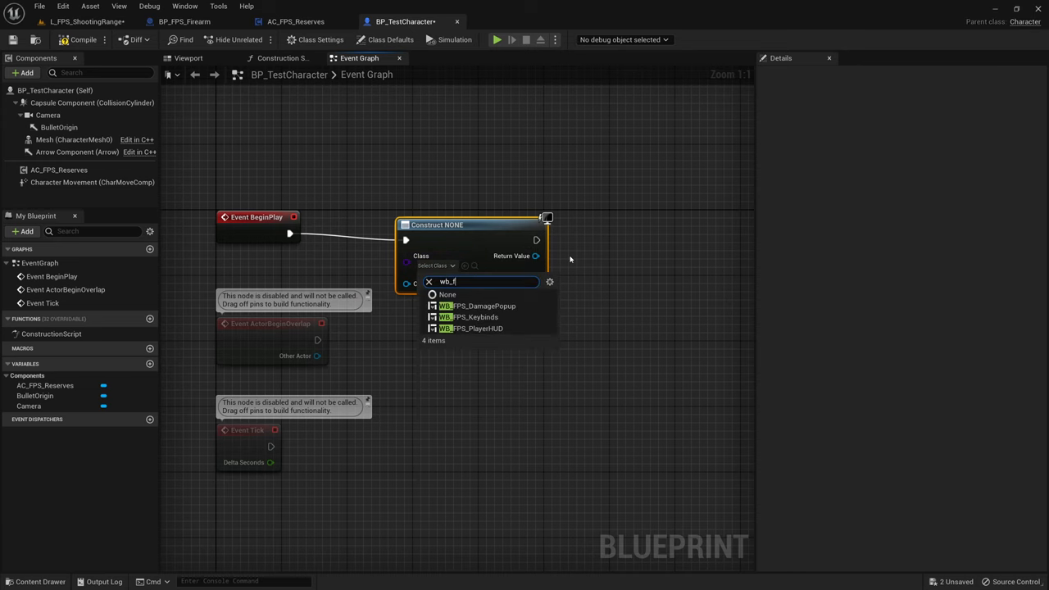
pyautogui.click(478, 327)
pyautogui.write('ad')
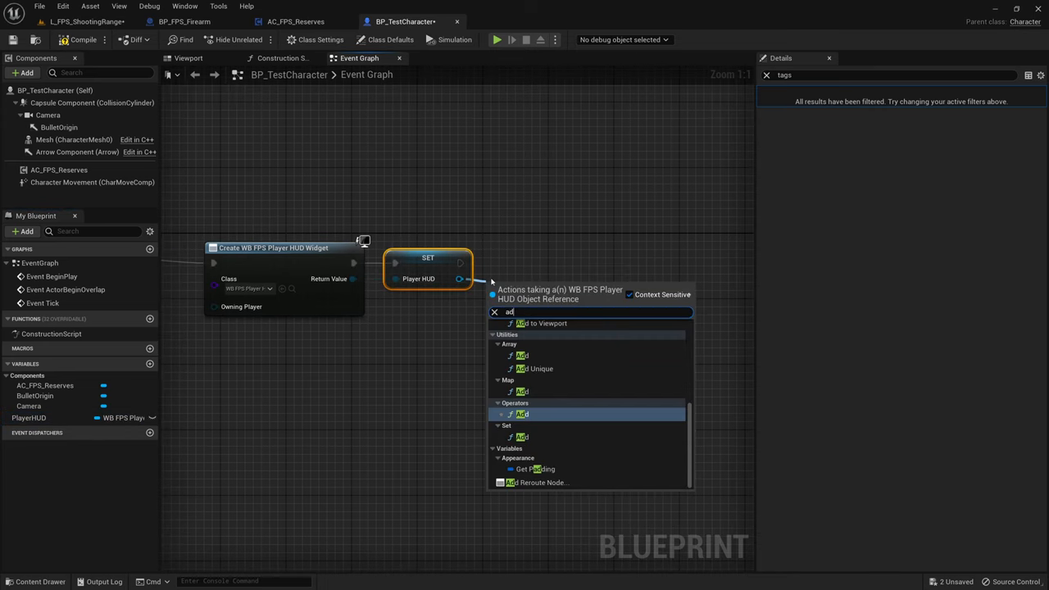
pyautogui.click(541, 323)
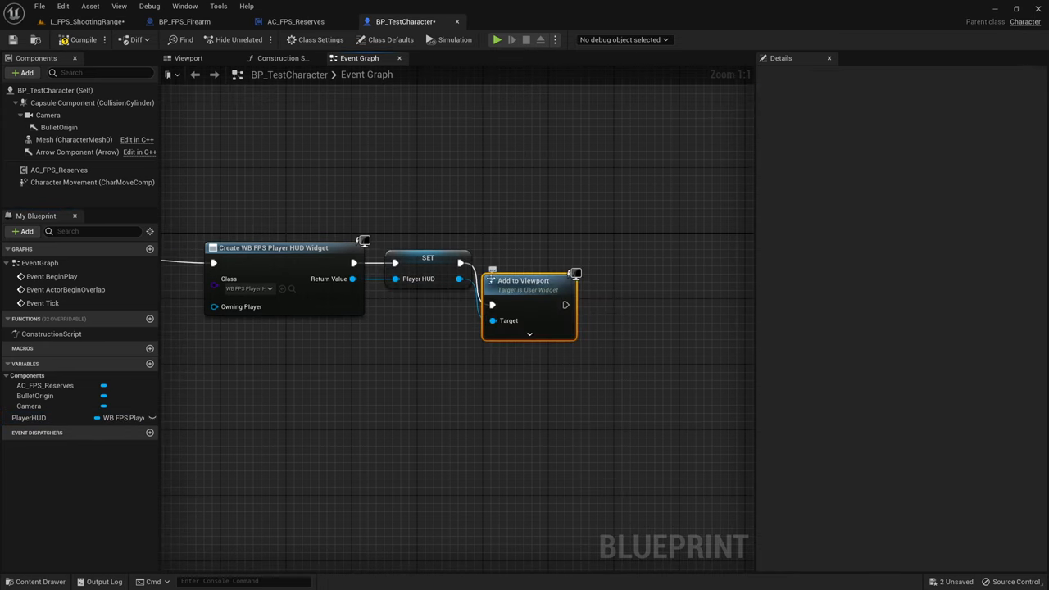
pyautogui.click(184, 21)
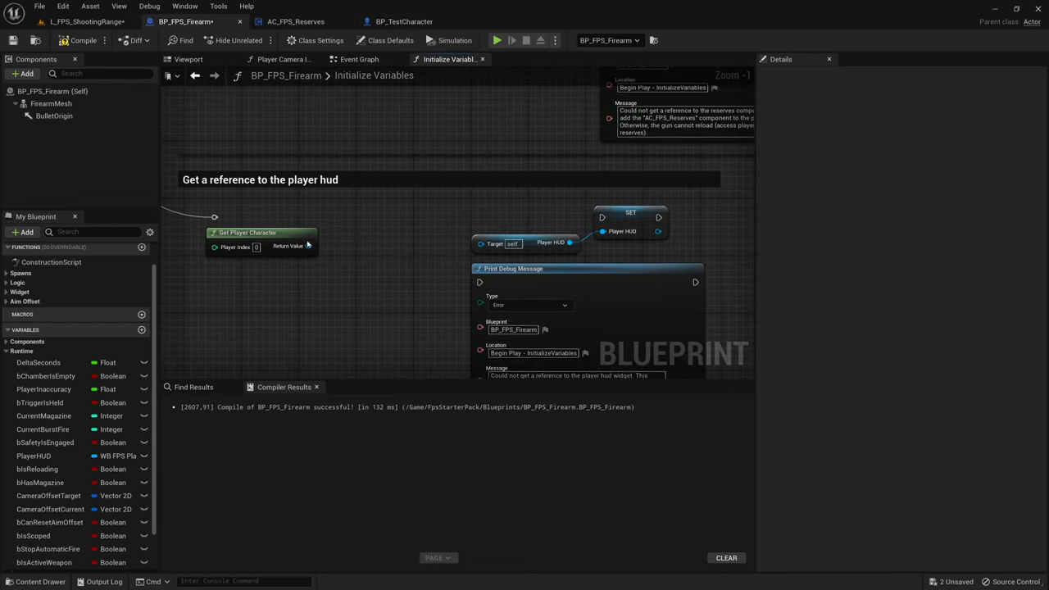
# Cast Get Player Character's Return Value to BP_TestCharacter, checking the test character tab.
pyautogui.moveTo(308, 252); pyautogui.dragTo(328, 263)
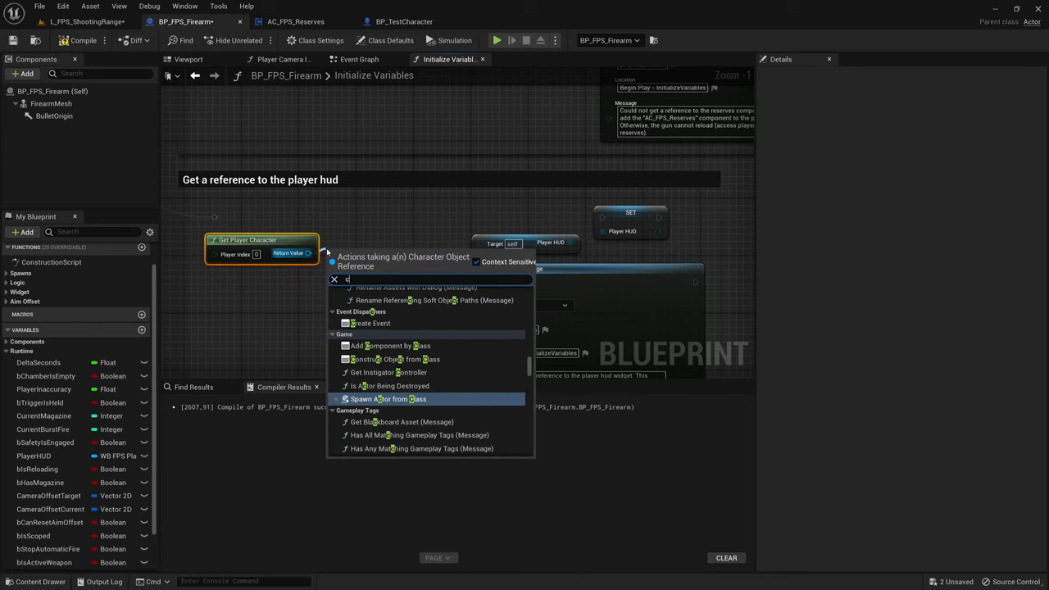
pyautogui.write('ast to tes')
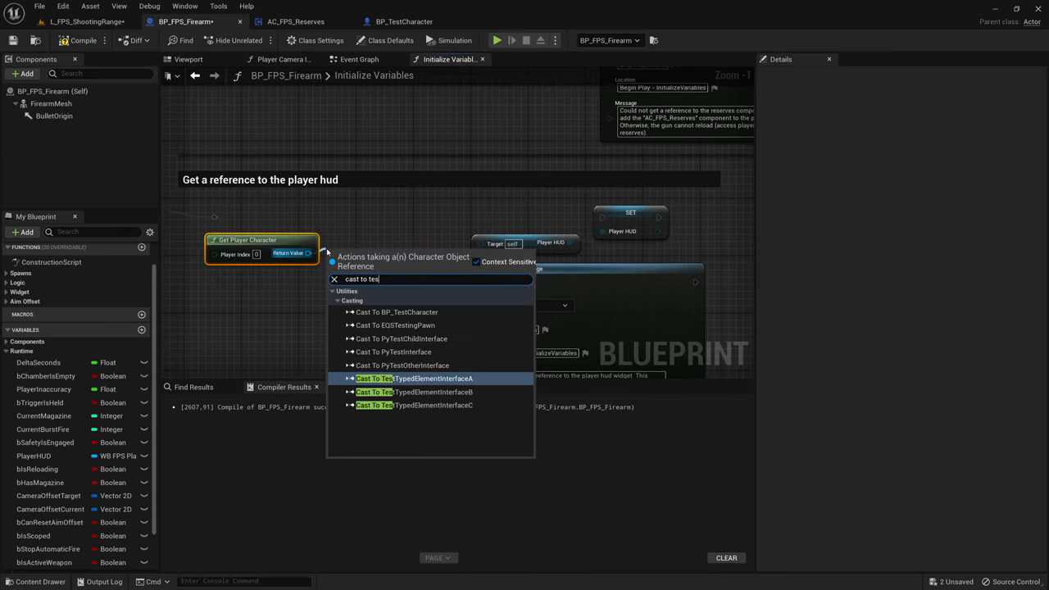
pyautogui.click(397, 312)
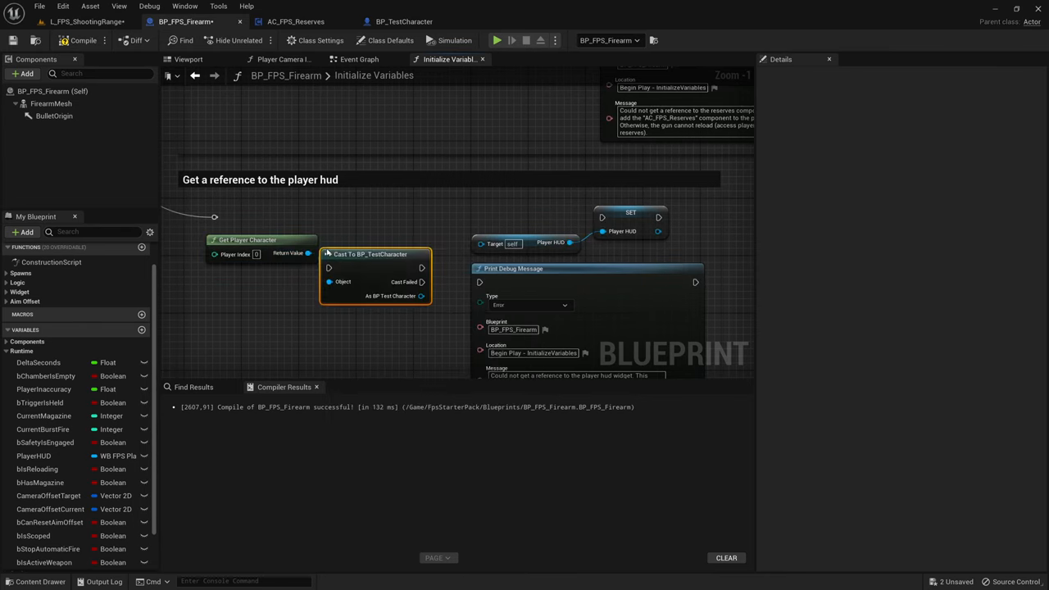
pyautogui.moveTo(352, 221)
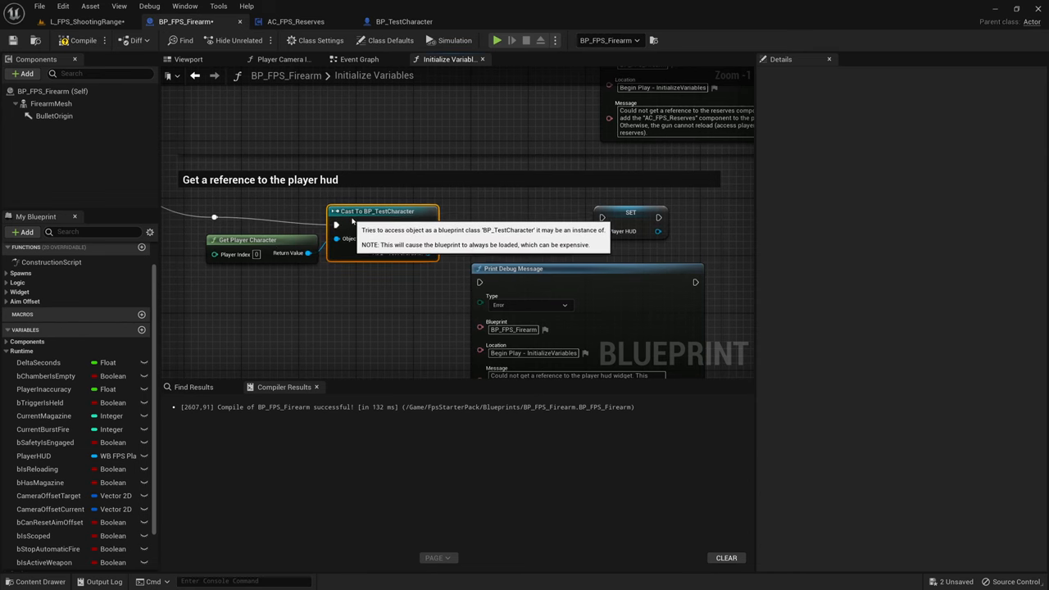
pyautogui.click(404, 21)
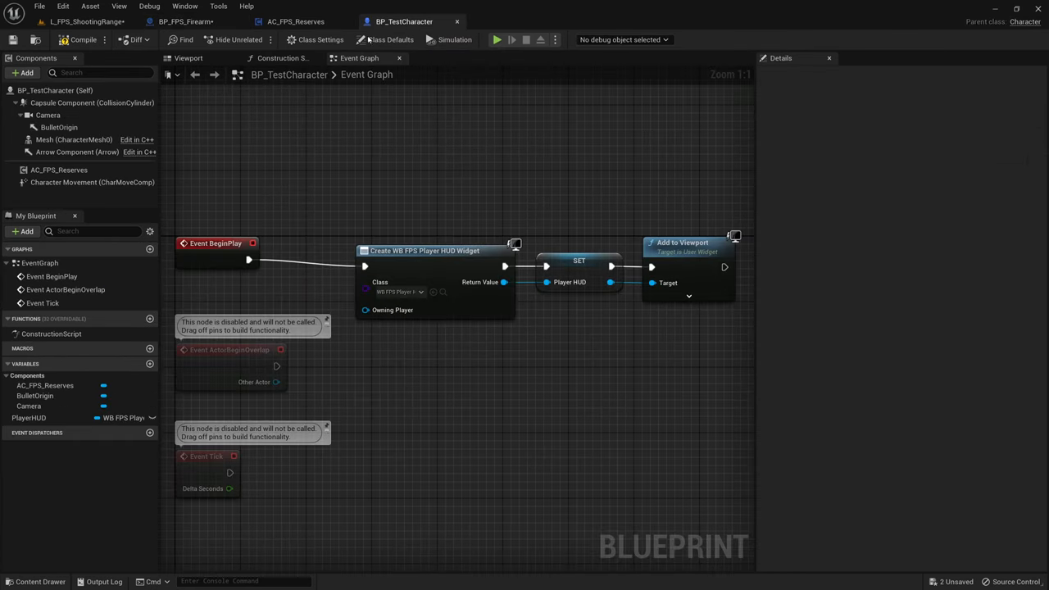
pyautogui.click(186, 22)
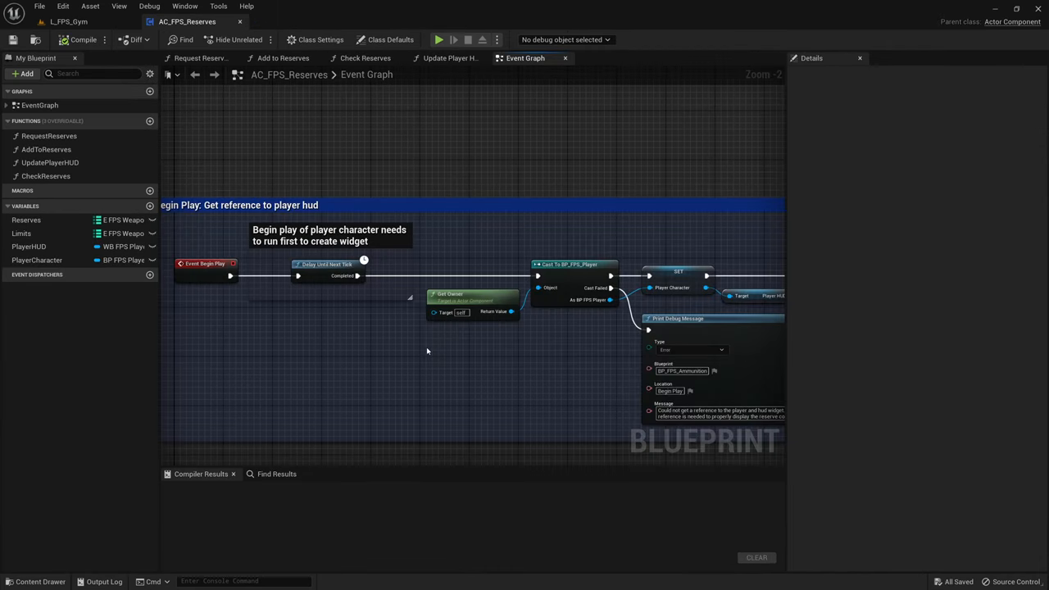
pyautogui.moveTo(181, 47)
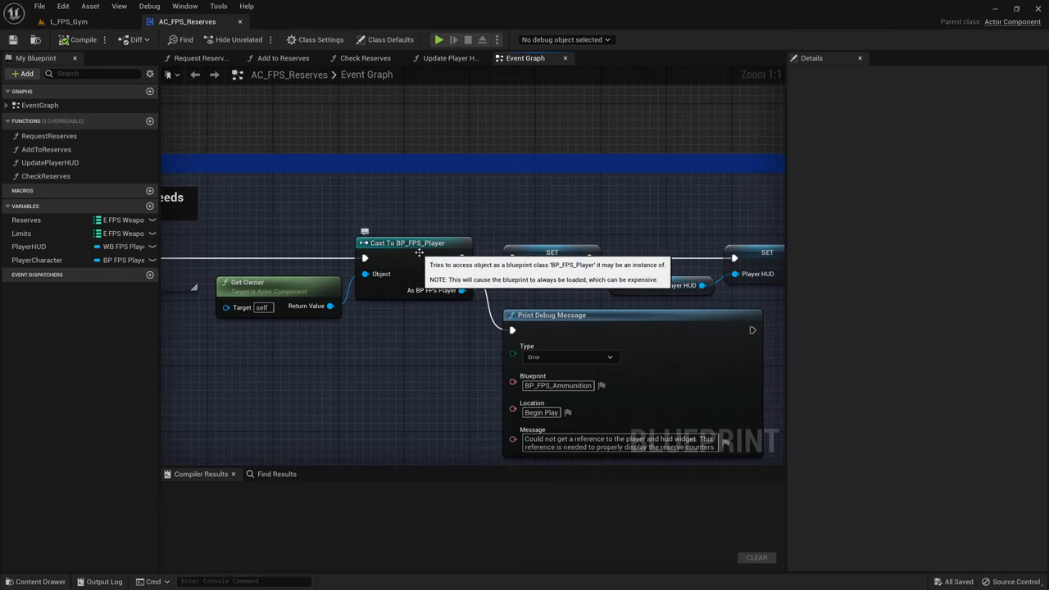
pyautogui.moveTo(432, 260)
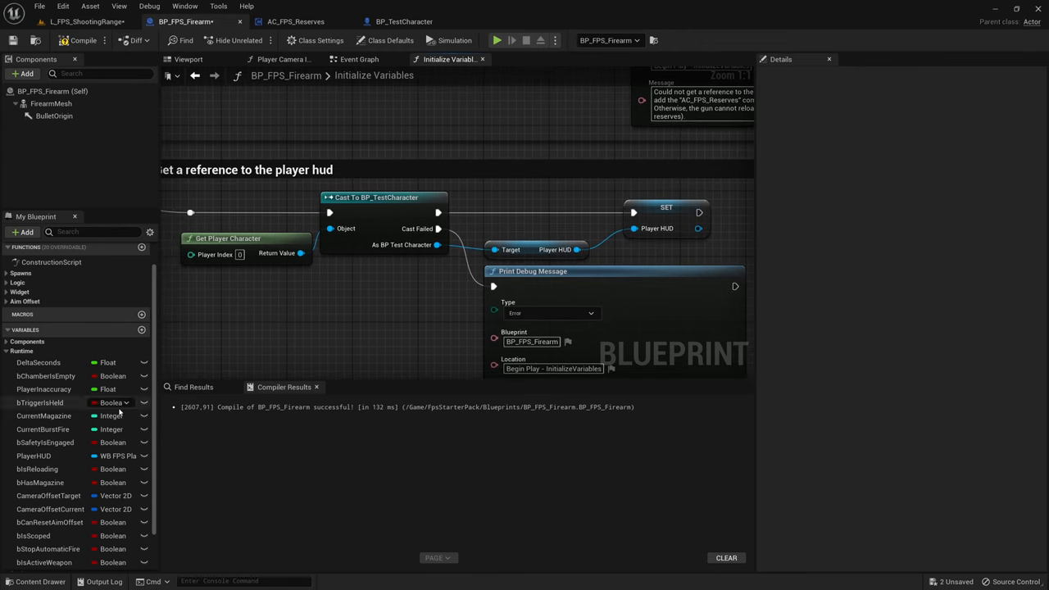
# Find References to PlayerHUD and open the UpdateMagazineCounter result.
pyautogui.click(34, 455)
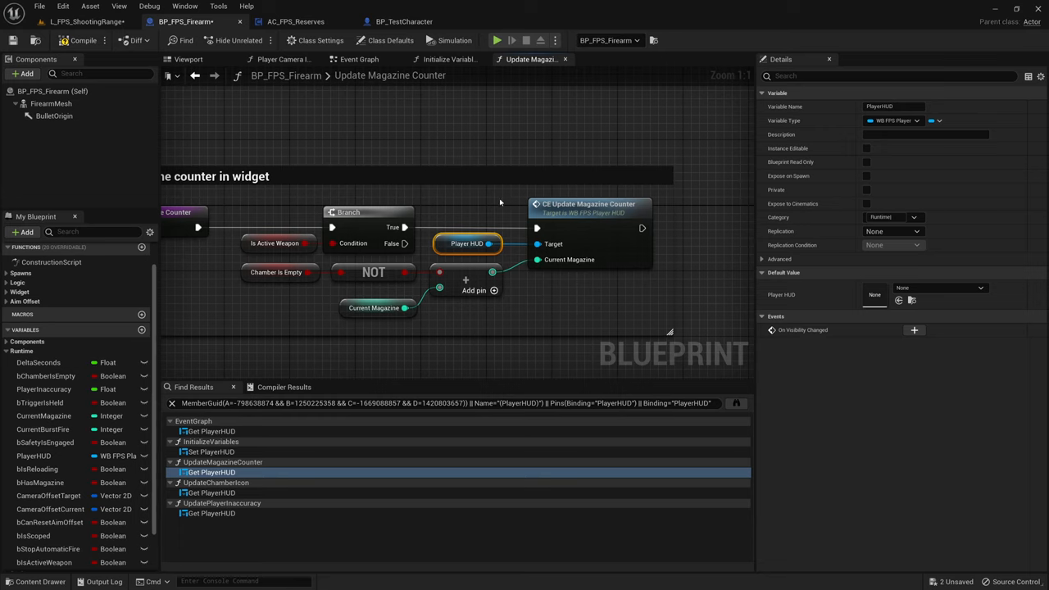
pyautogui.moveTo(549, 292)
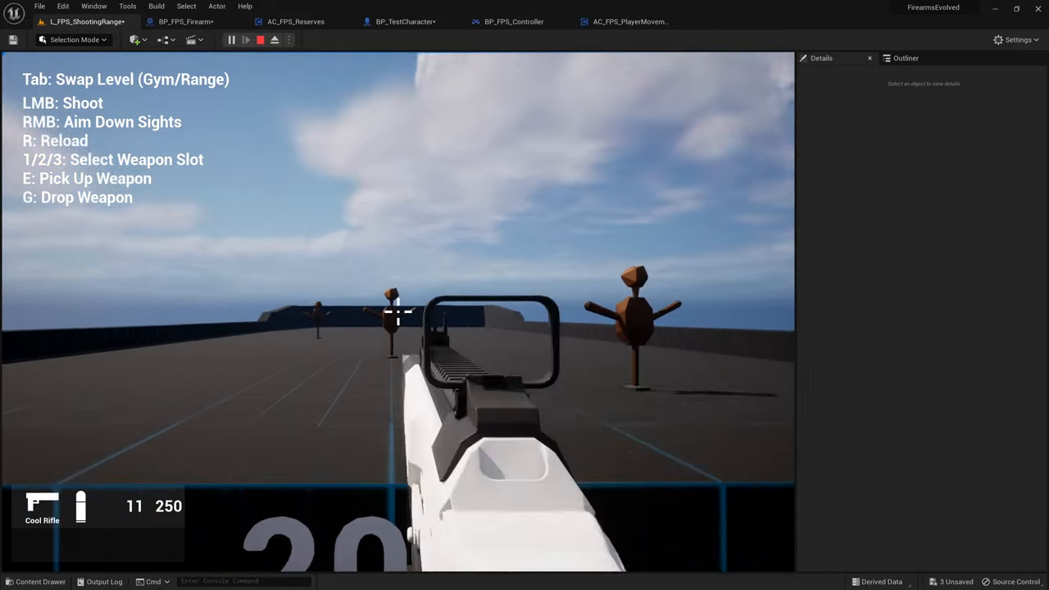
# Play-test the rifle in the shooting range, stop, and browse to Blueprints > Components.
pyautogui.click(397, 316)
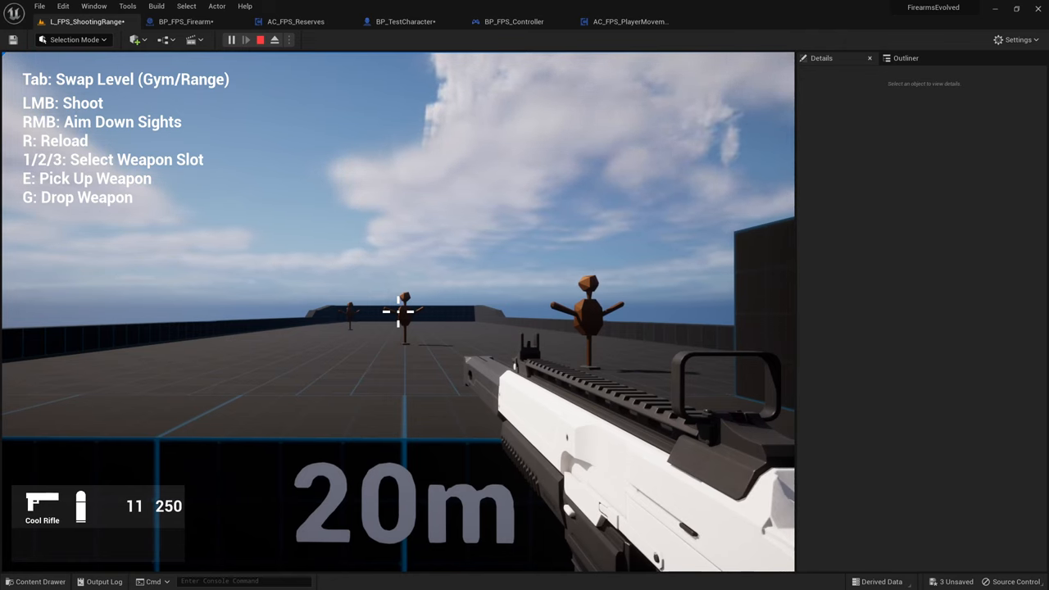
pyautogui.click(259, 39)
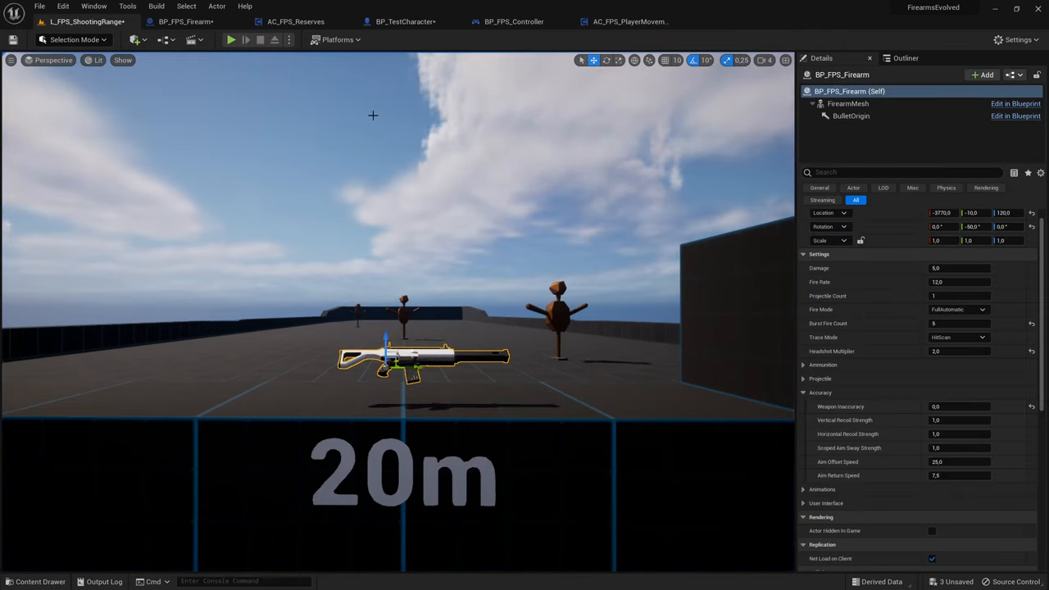
pyautogui.click(39, 581)
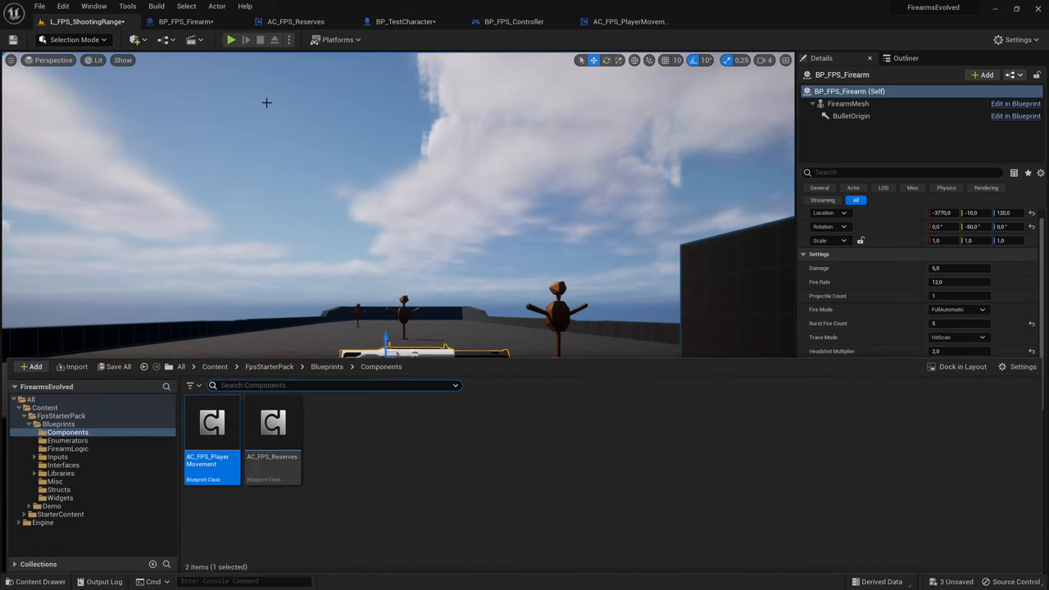
pyautogui.moveTo(636, 36)
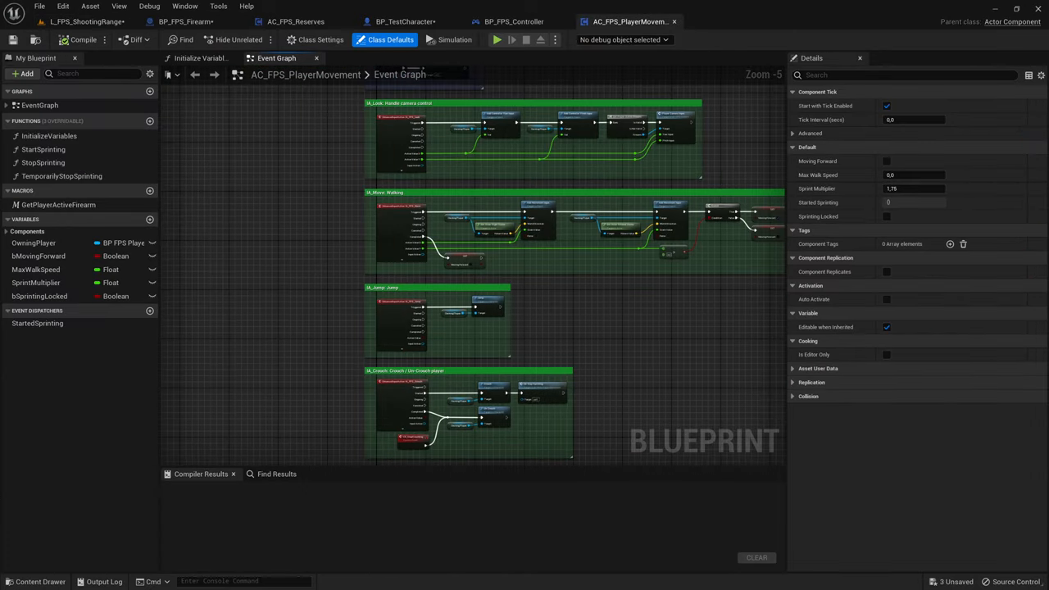
# Inspect AC_FPS_PlayerMovement's IA_Look section and Get Player Active Firearm macro, then reopen the Content Drawer.
pyautogui.scroll(3)
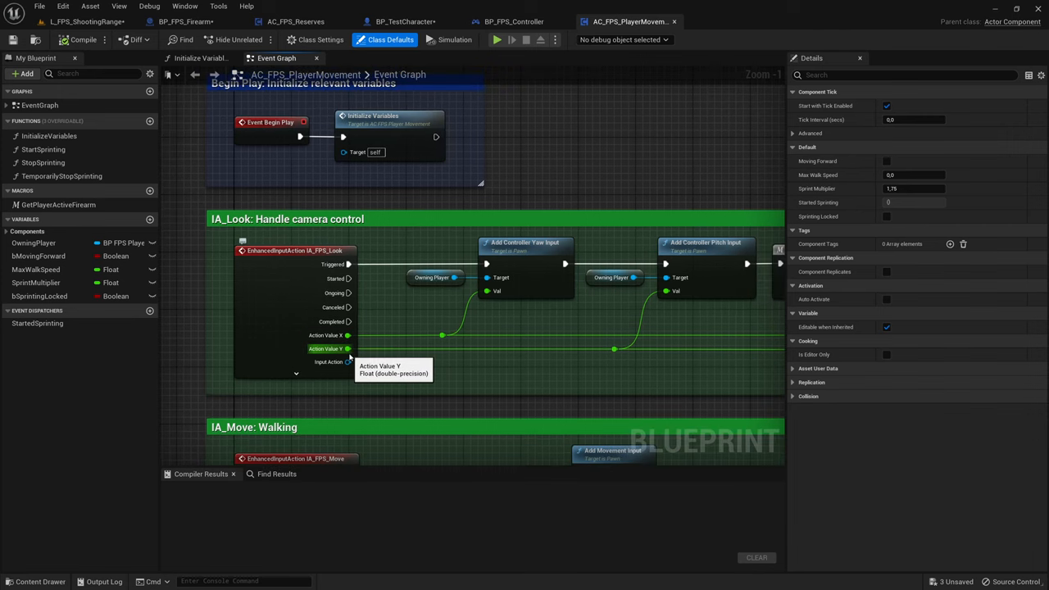
pyautogui.moveTo(166, 239)
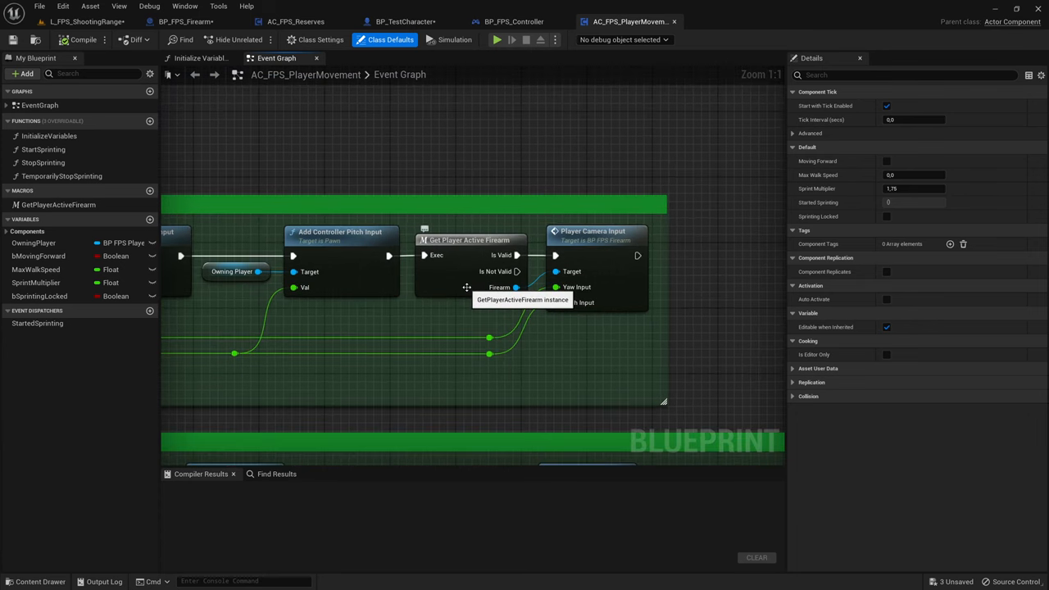
pyautogui.doubleClick(471, 240)
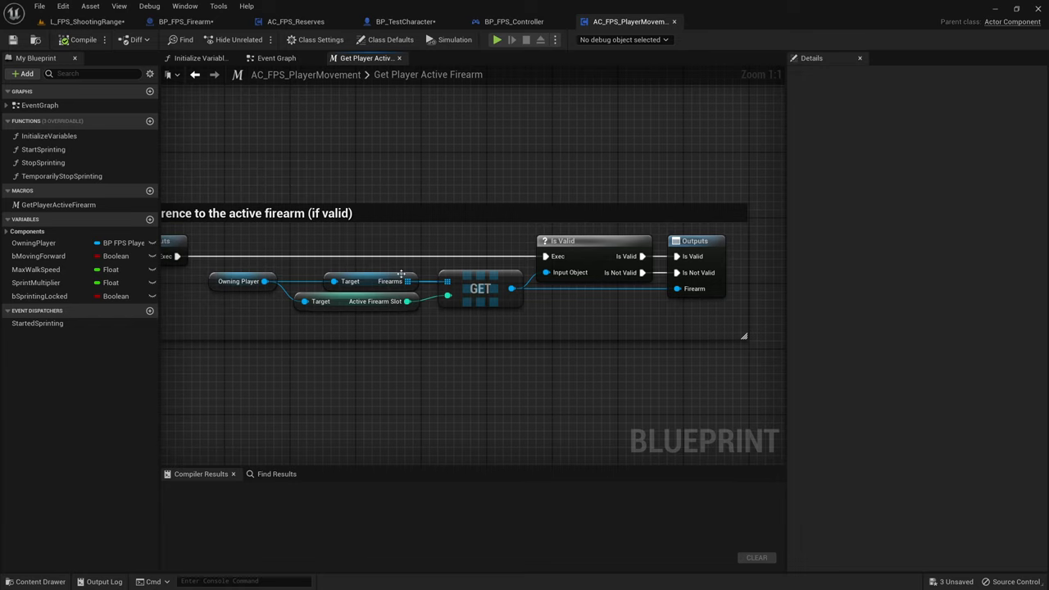
pyautogui.moveTo(491, 317)
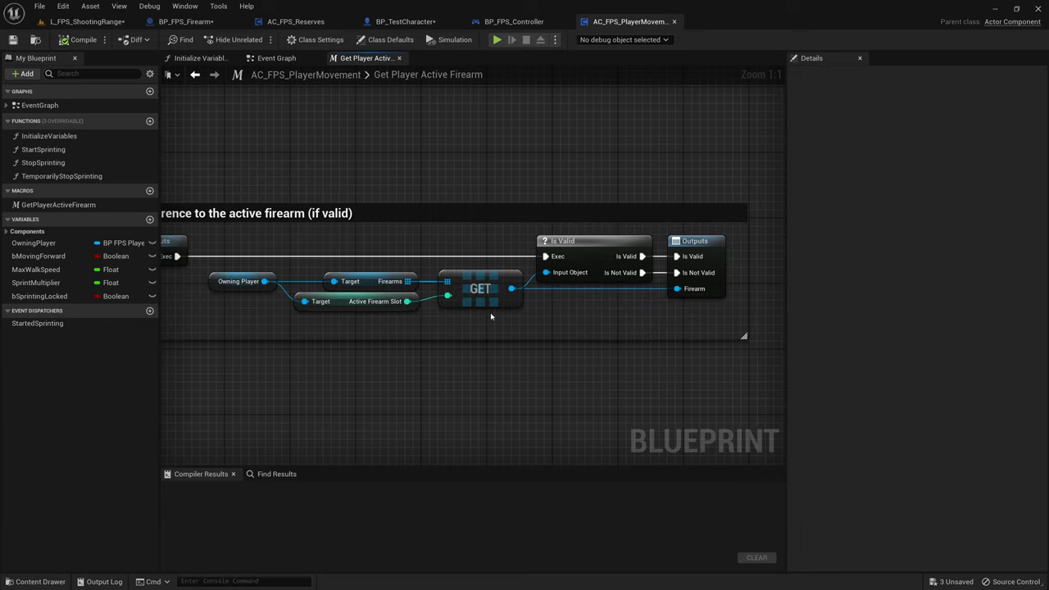
pyautogui.click(276, 57)
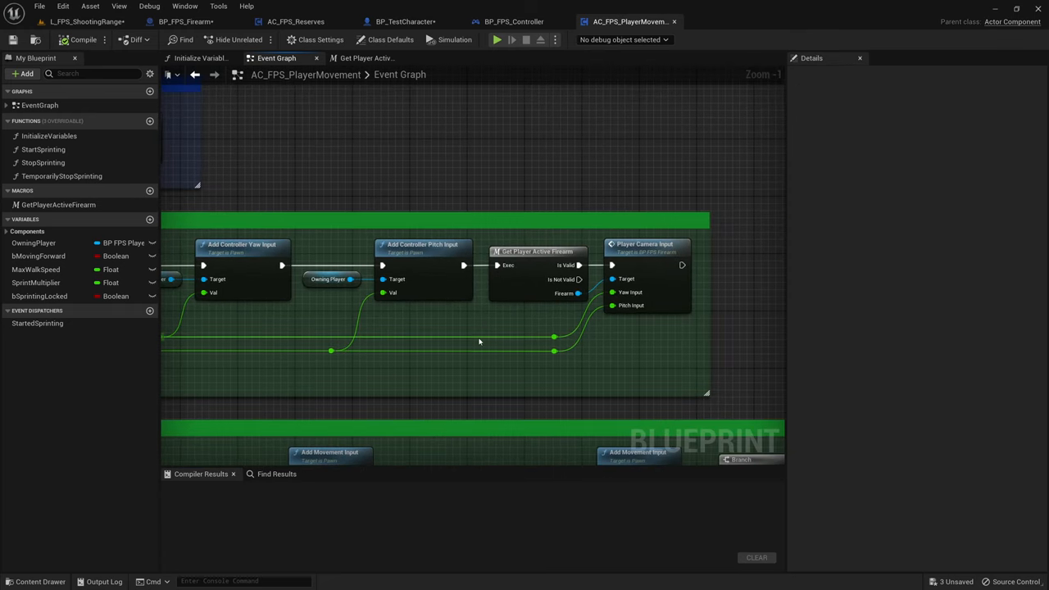
pyautogui.moveTo(508, 320)
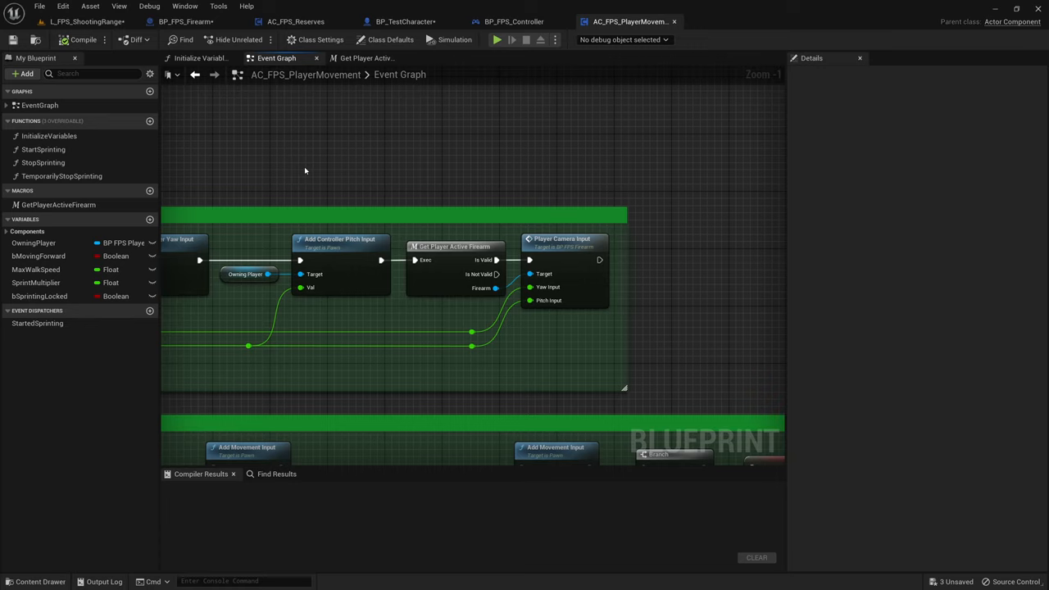
pyautogui.click(39, 581)
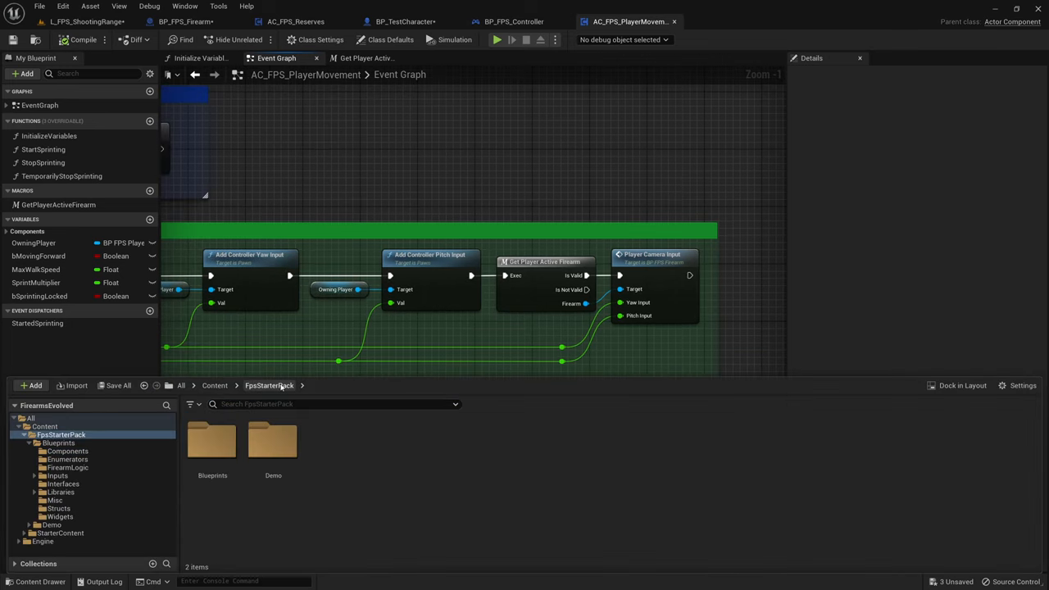
# Browse the Blueprints folder, review the AC_FPS_PlayerMovement camera input graph, then view the reload montage.
pyautogui.doubleClick(212, 441)
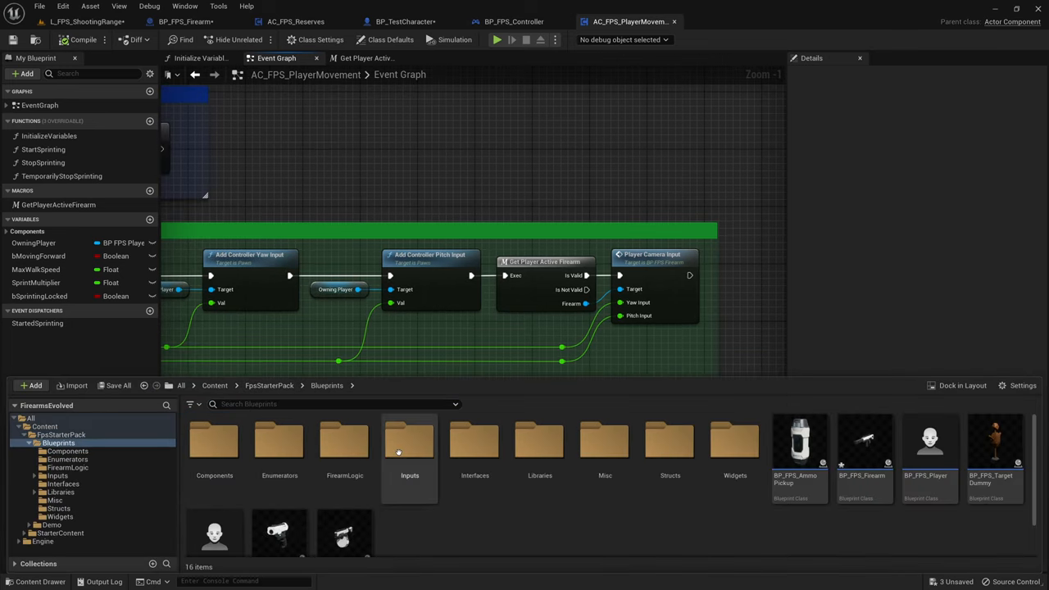
pyautogui.click(269, 386)
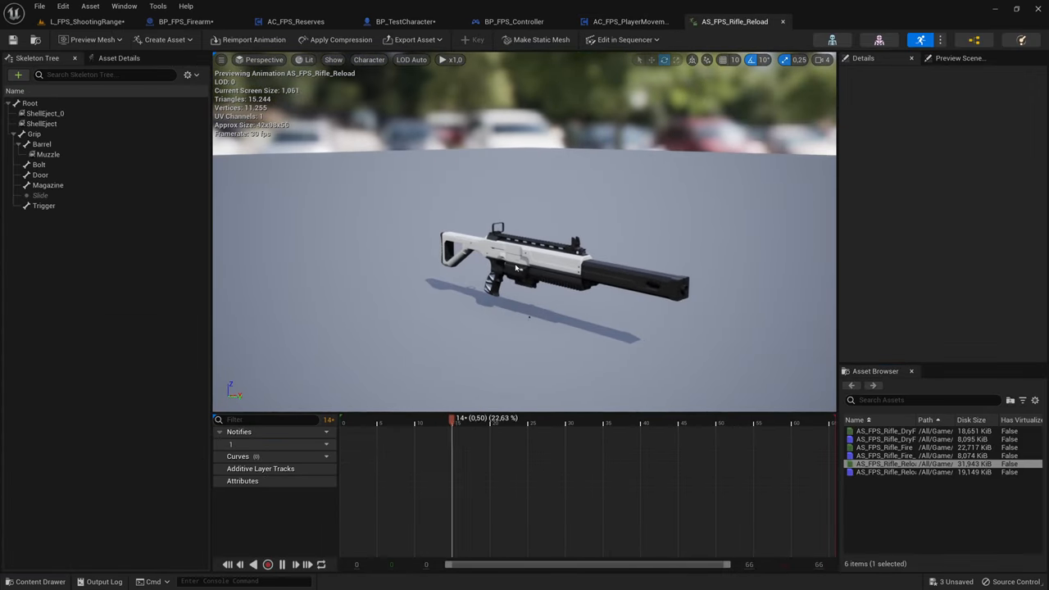
pyautogui.click(629, 21)
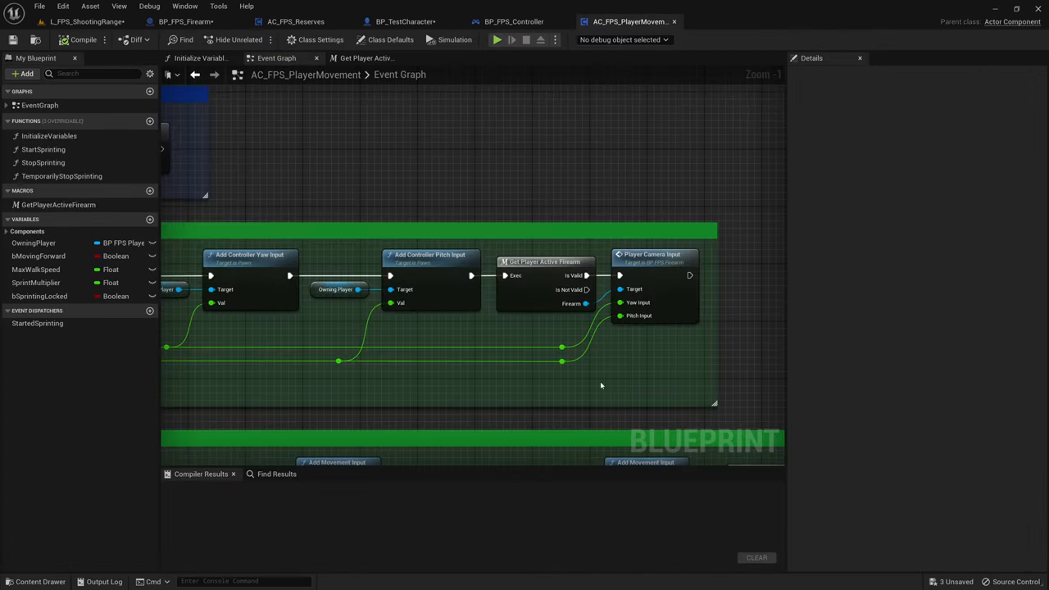
pyautogui.click(735, 22)
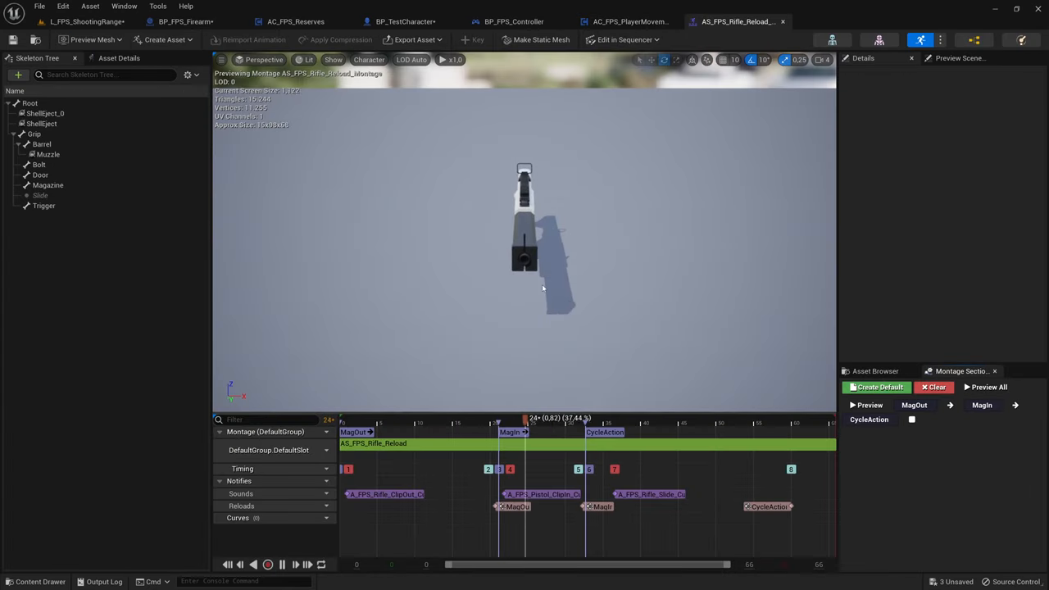
pyautogui.click(281, 563)
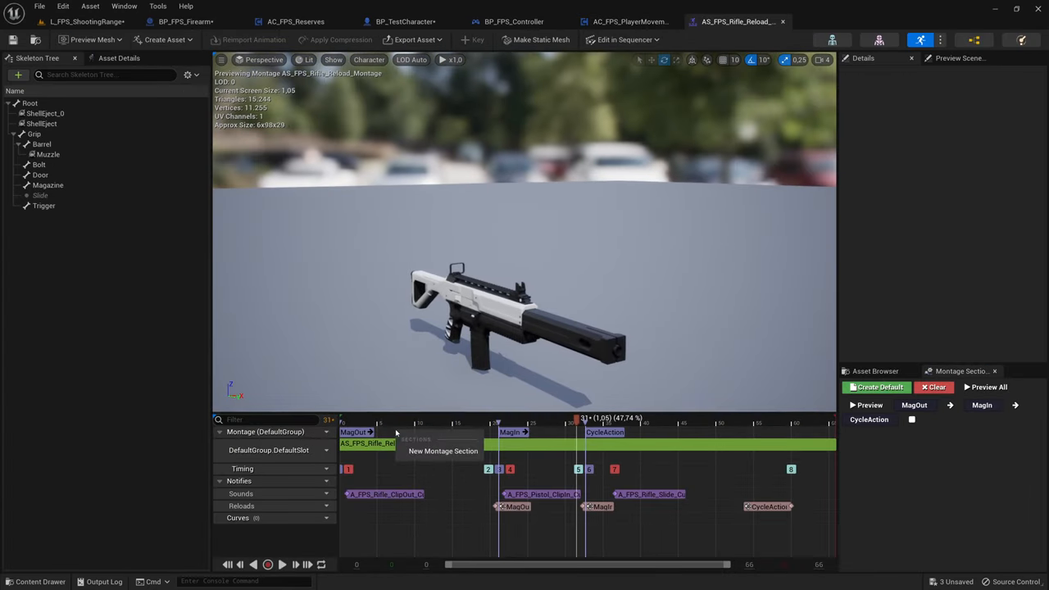
pyautogui.moveTo(443, 451)
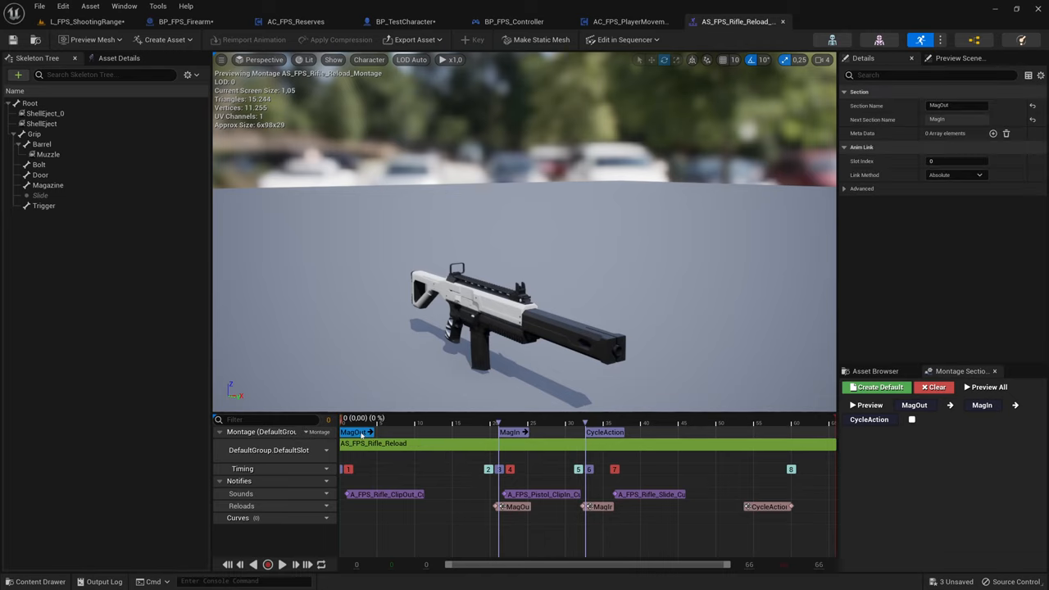
pyautogui.click(604, 432)
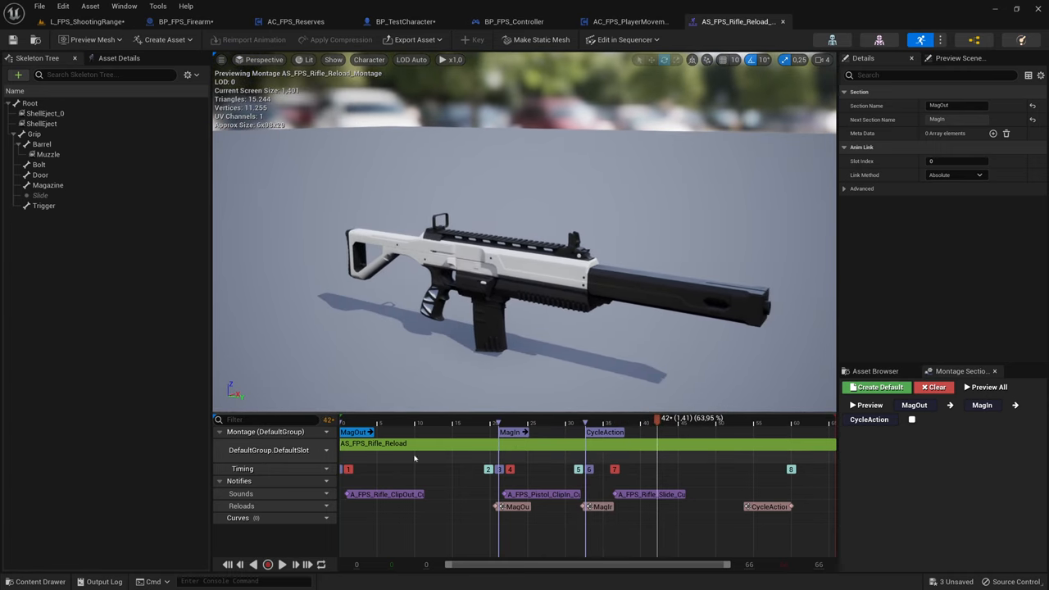
pyautogui.moveTo(386, 494)
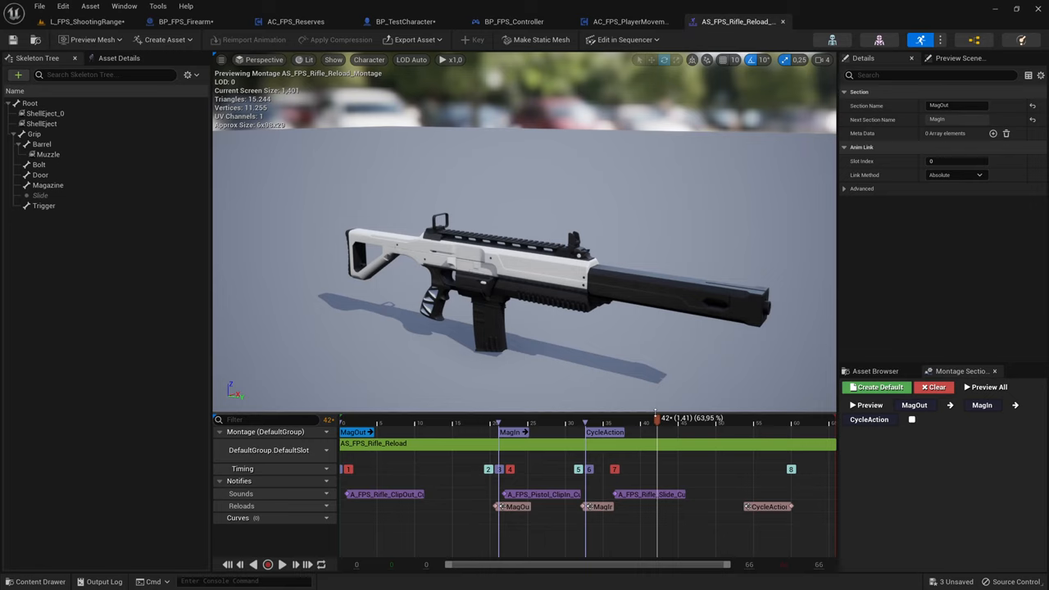
pyautogui.moveTo(658, 422)
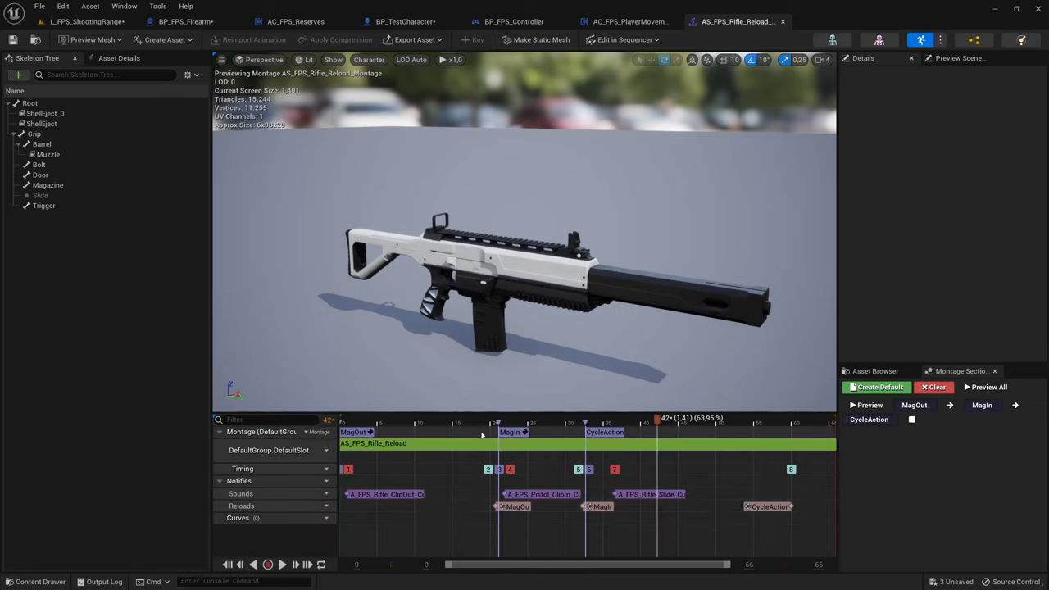
pyautogui.click(442, 422)
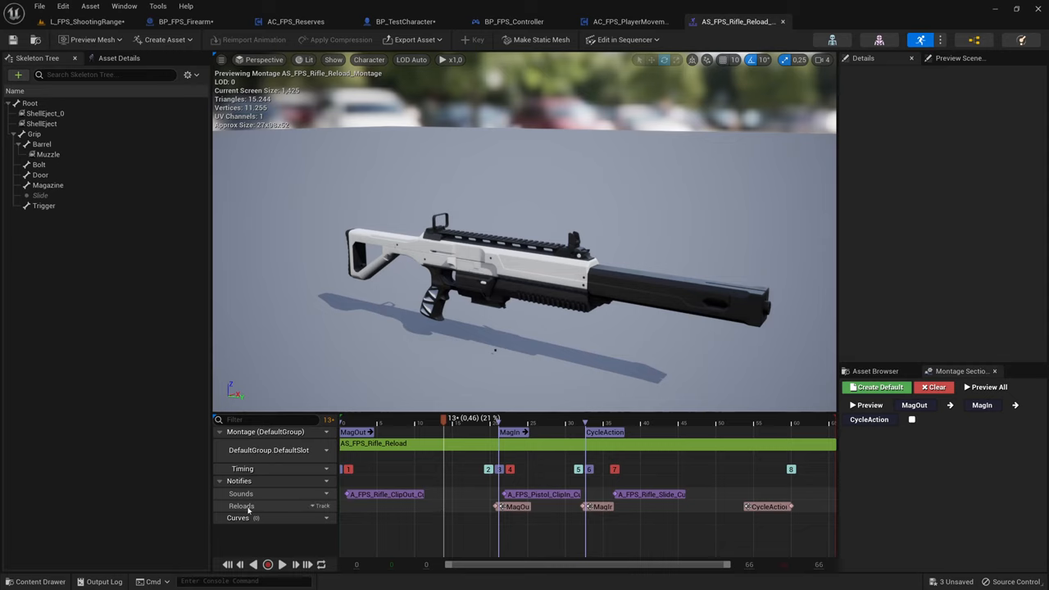
pyautogui.moveTo(282, 511)
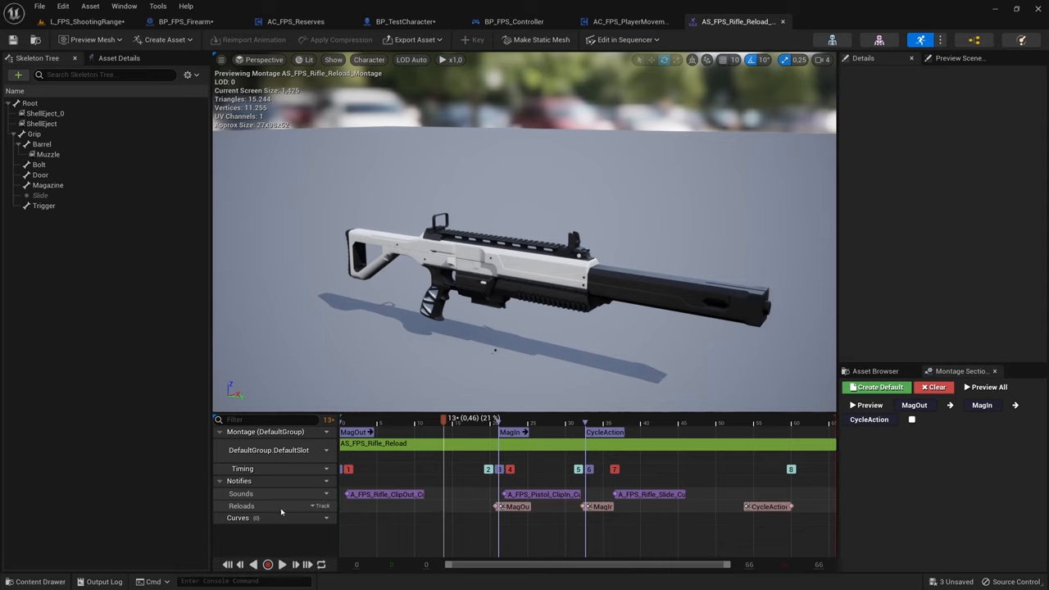
pyautogui.click(322, 480)
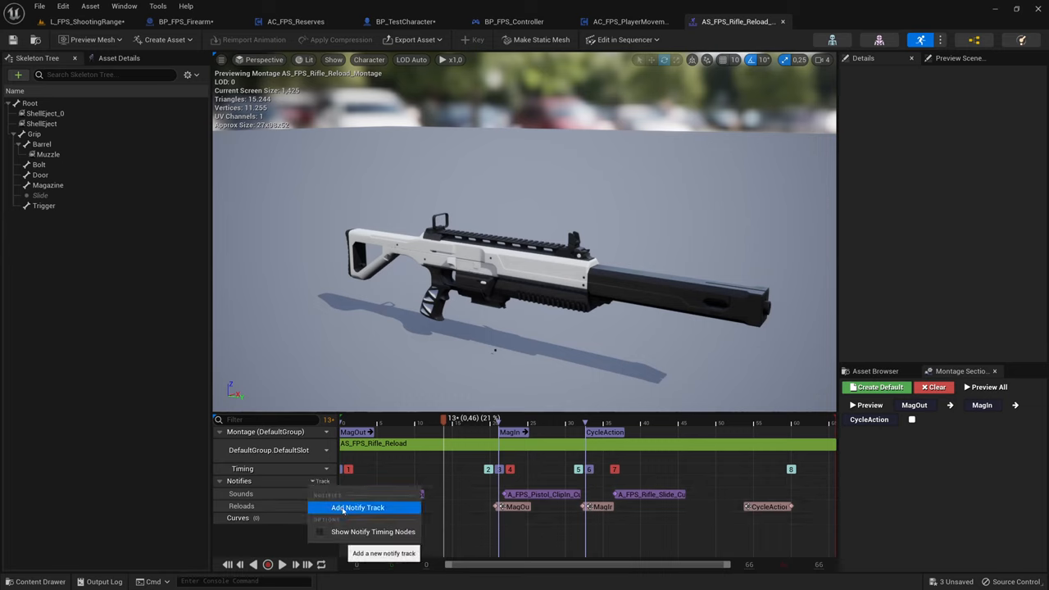
pyautogui.click(357, 507)
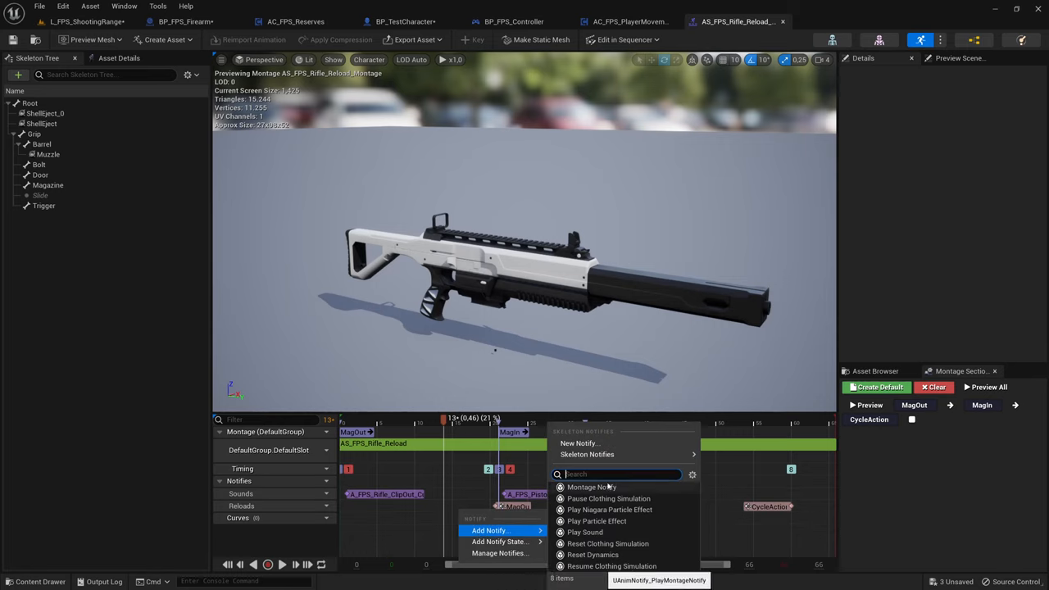
pyautogui.click(591, 487)
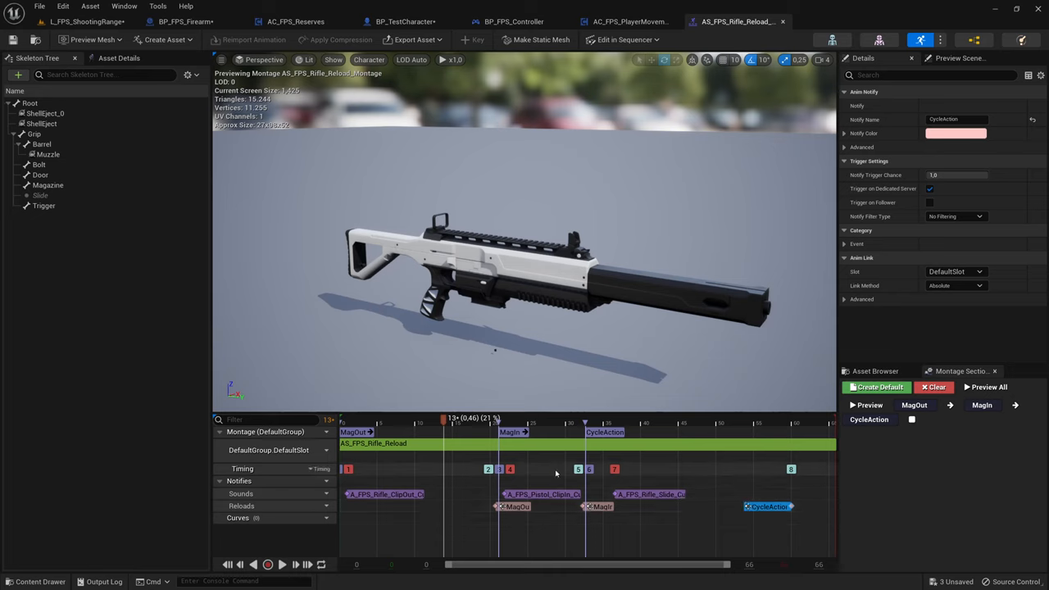
# Move the MagIn section marker in the reload montage to start near frame 21.
pyautogui.moveTo(442, 418); pyautogui.dragTo(422, 418)
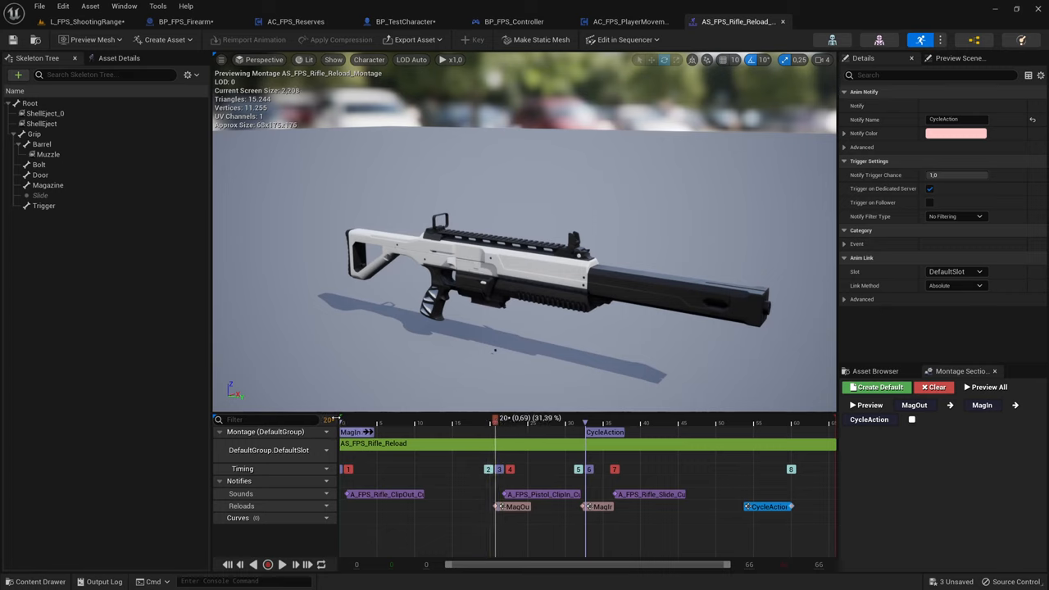
pyautogui.moveTo(496, 422); pyautogui.dragTo(482, 422)
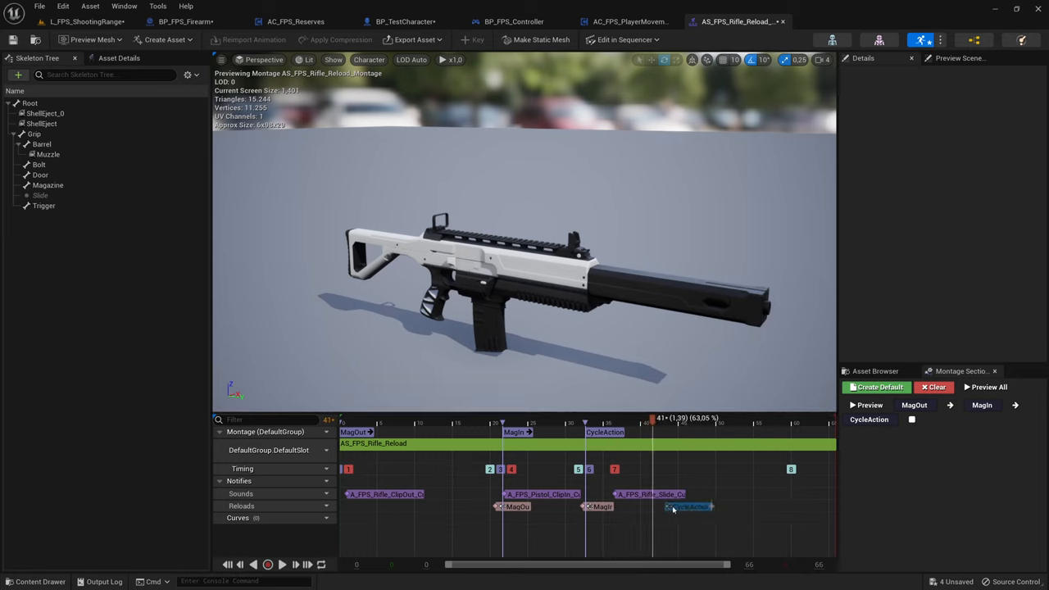
# Place the CycleAction notify at frame 43 (1.43 s) and verify the MagIn and CycleAction section settings.
pyautogui.click(689, 506)
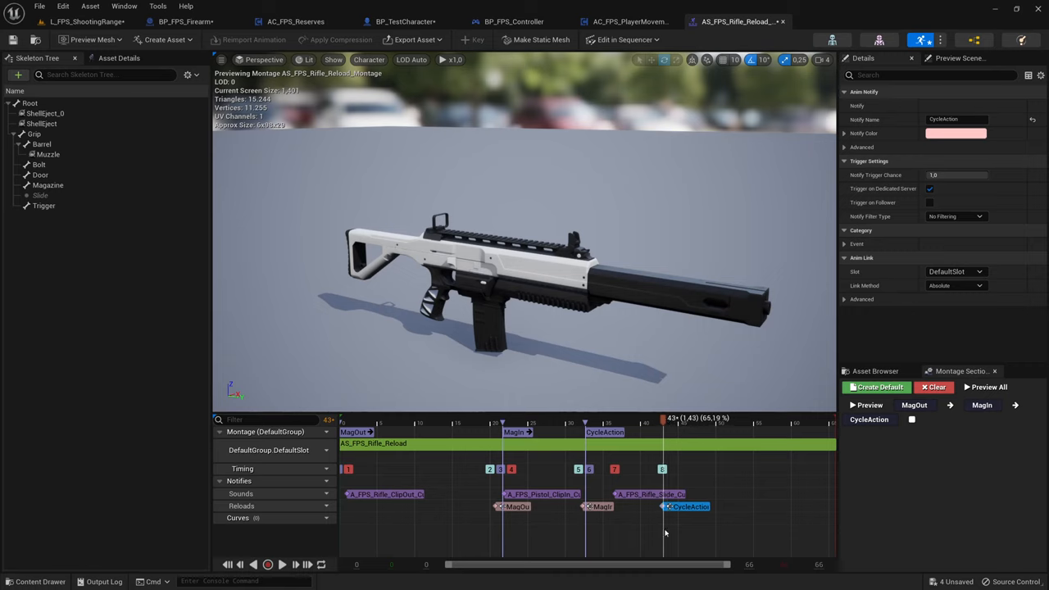
pyautogui.moveTo(664, 418); pyautogui.dragTo(687, 418)
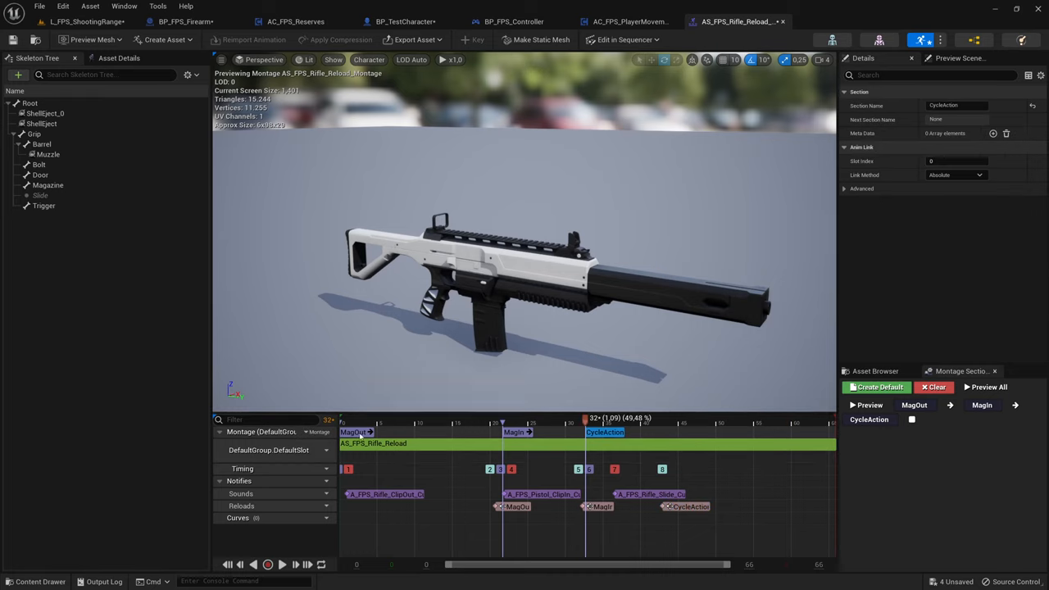
pyautogui.click(354, 432)
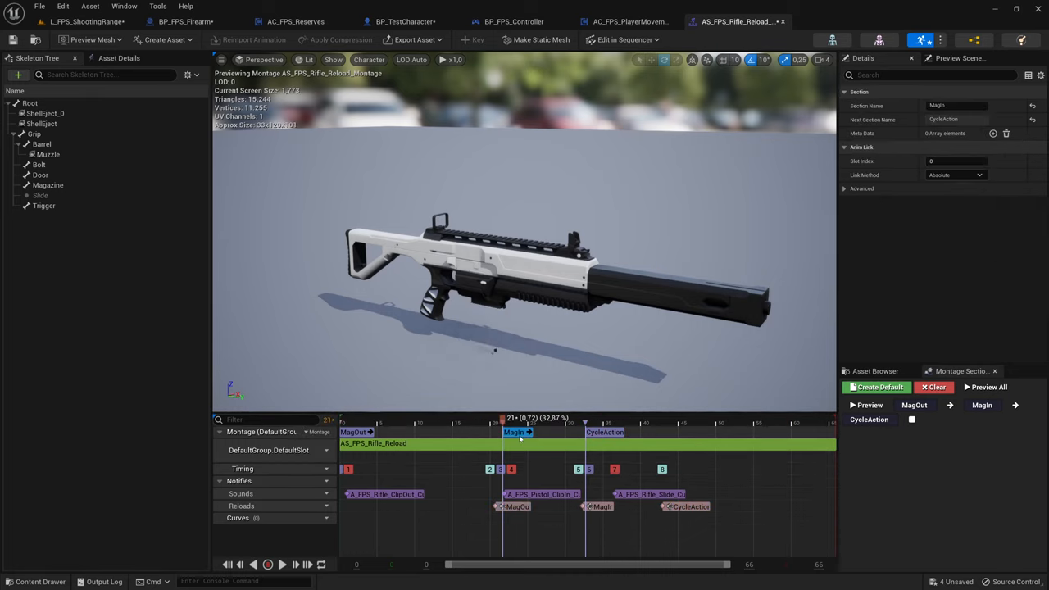
pyautogui.click(605, 432)
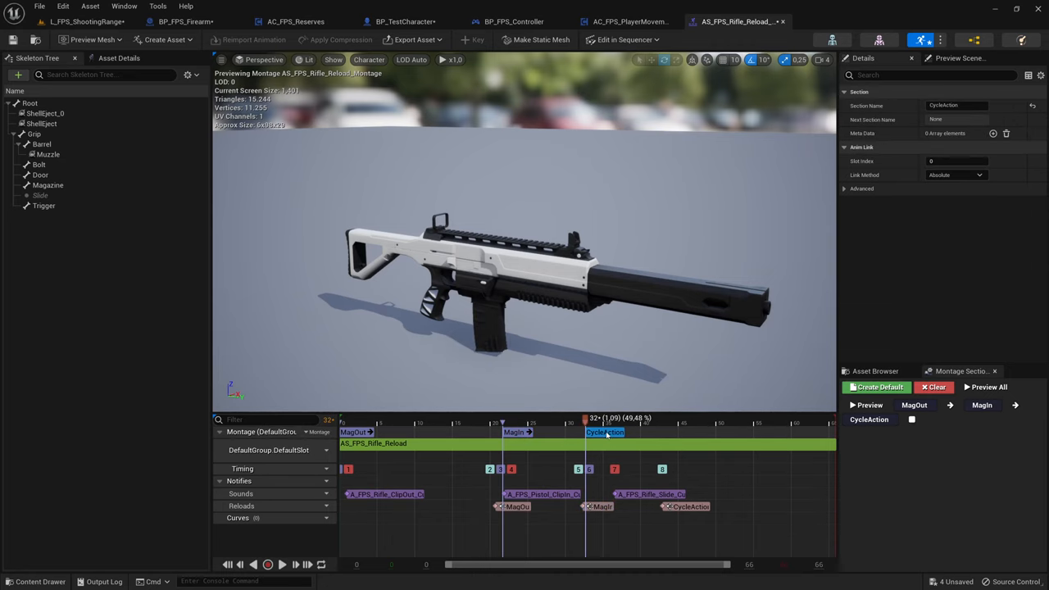
pyautogui.click(685, 506)
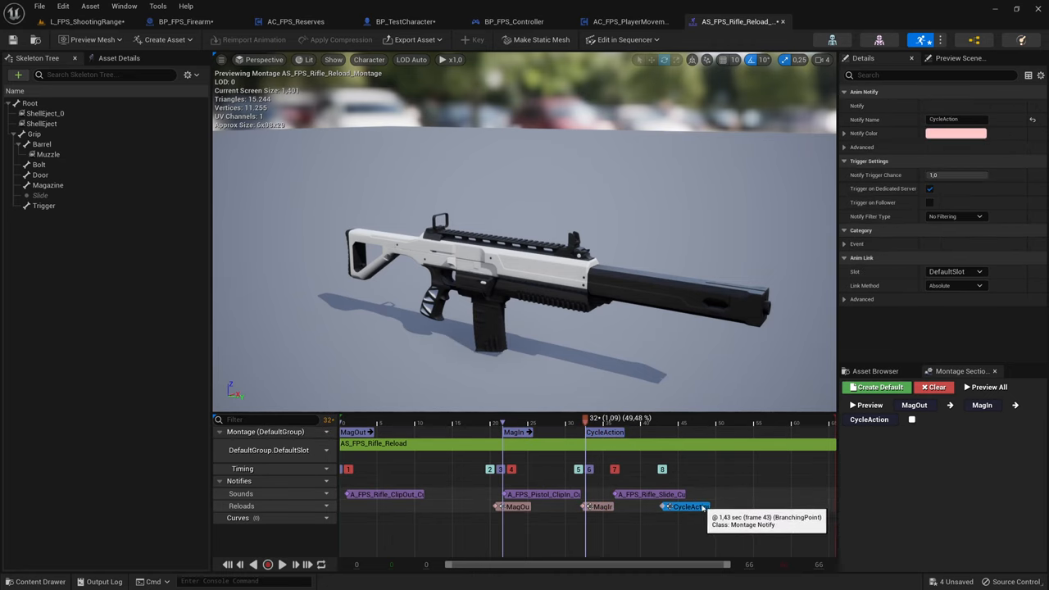
# Confirm BP_FPS_Firearm's ReloadMontage default is AS_FPS_Rifle_Reload_Montage, then save the edited assets with Save Now.
pyautogui.click(186, 22)
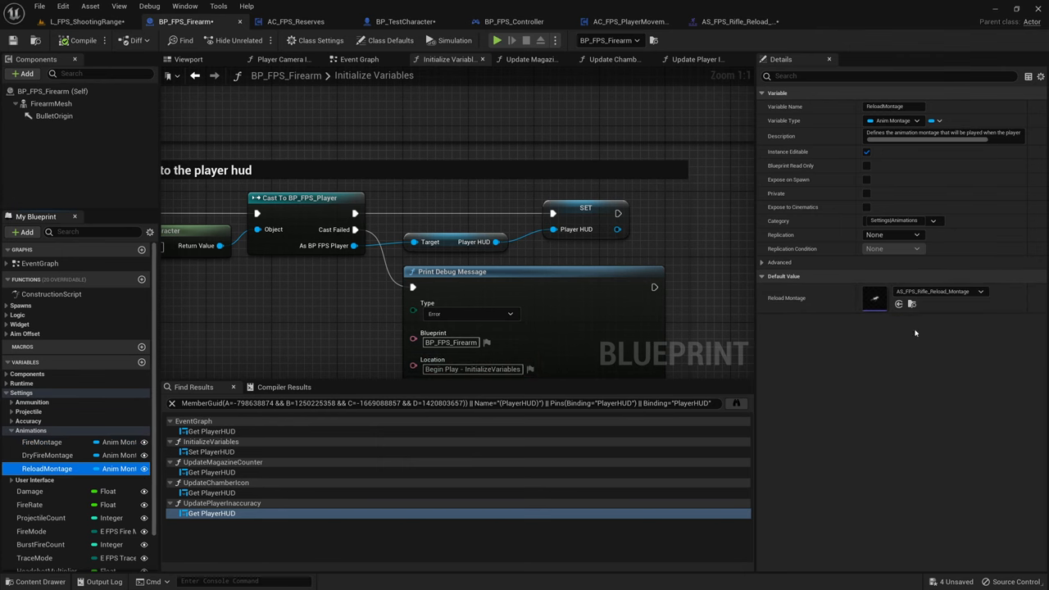
pyautogui.click(980, 291)
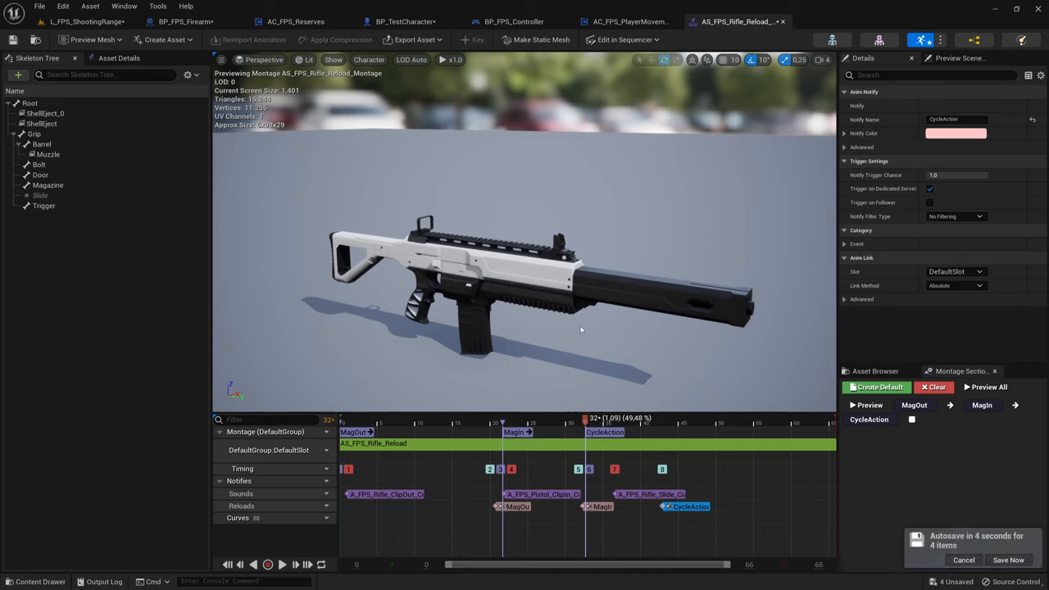
pyautogui.click(1007, 560)
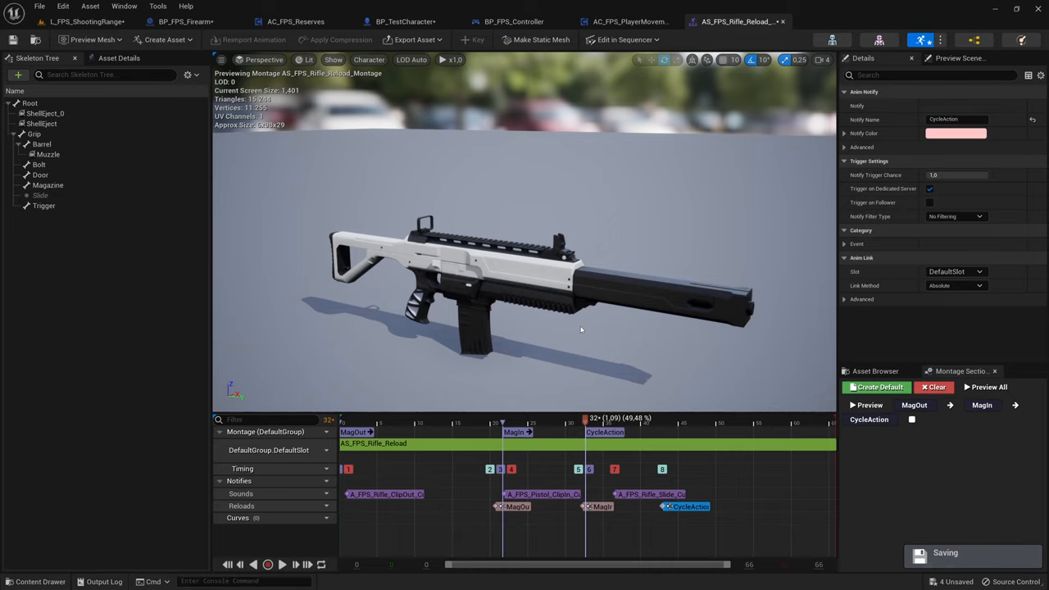